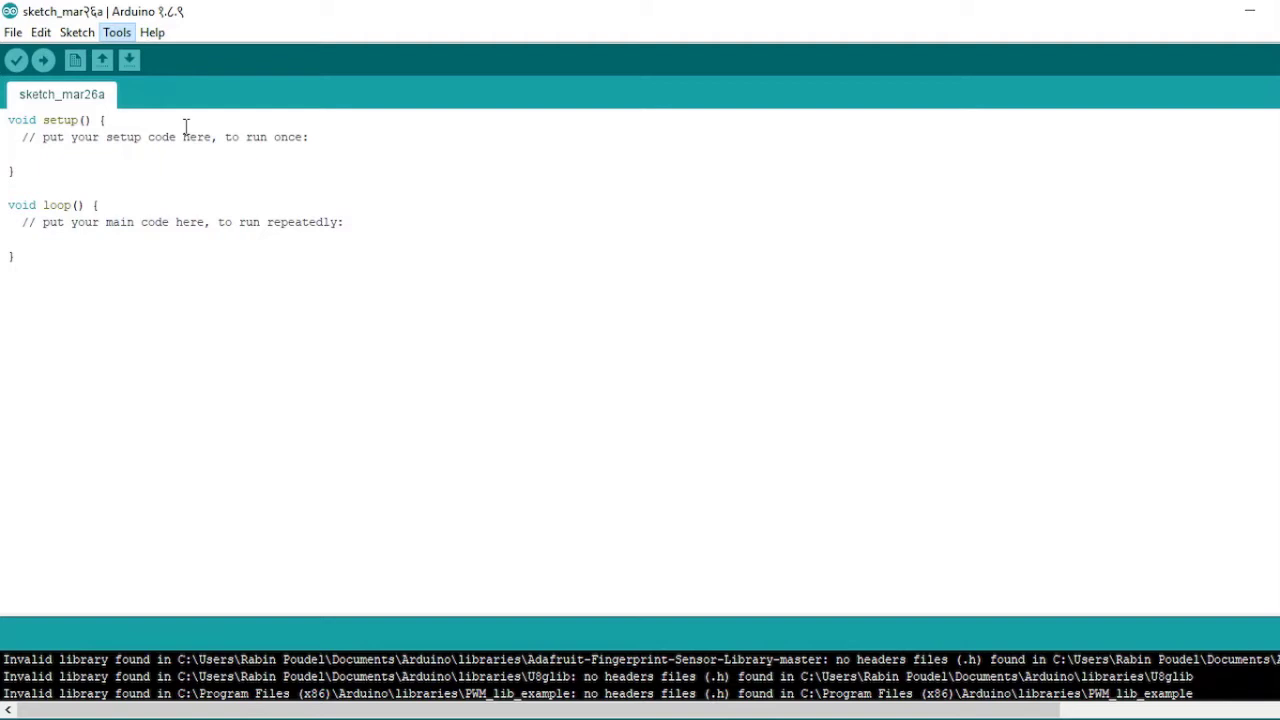
- Search 'fingerprint' in the Library Manager and install Adafruit Fingerprint Sensor Library 2.0.7
left_click(116, 32)
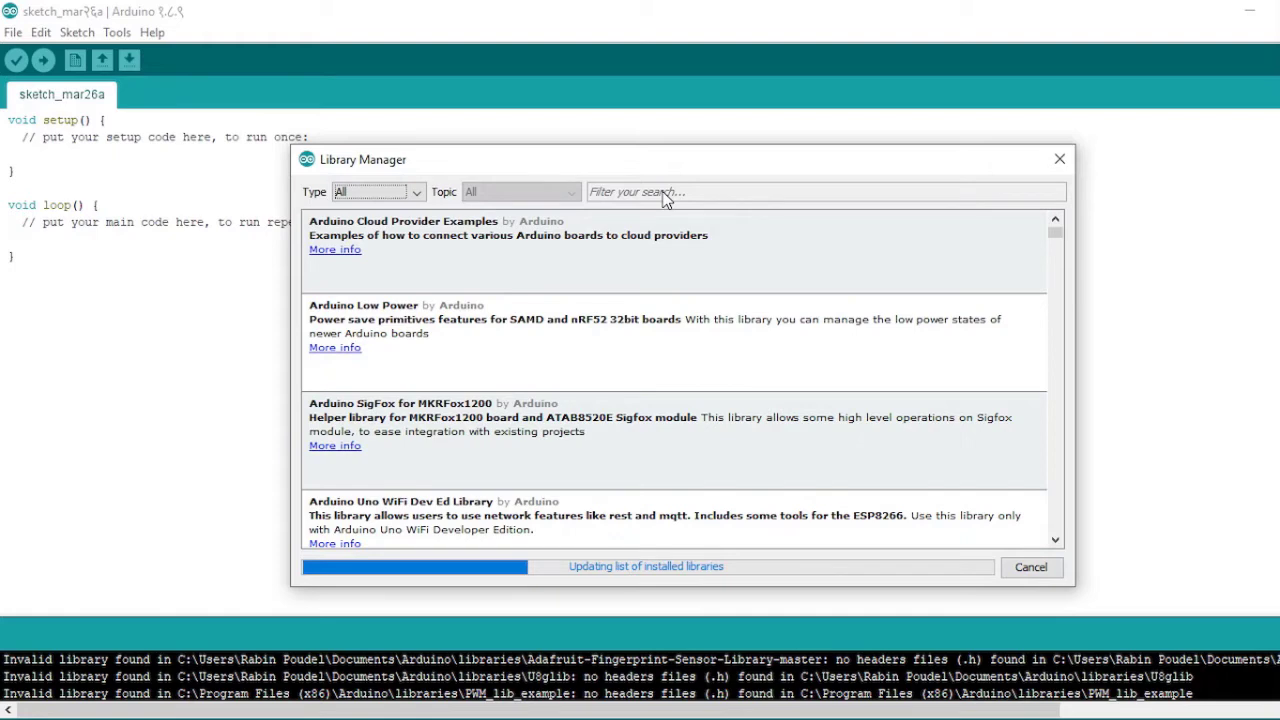
type("fingerprint")
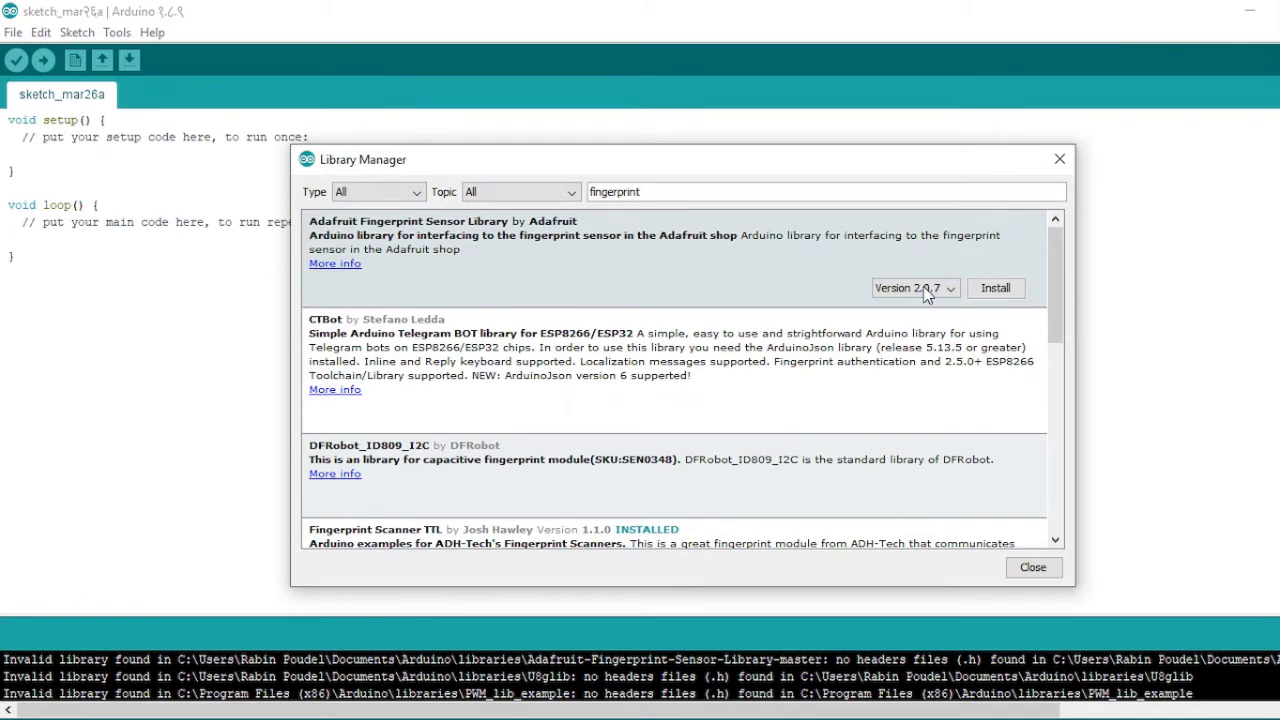
mouse_move(952, 300)
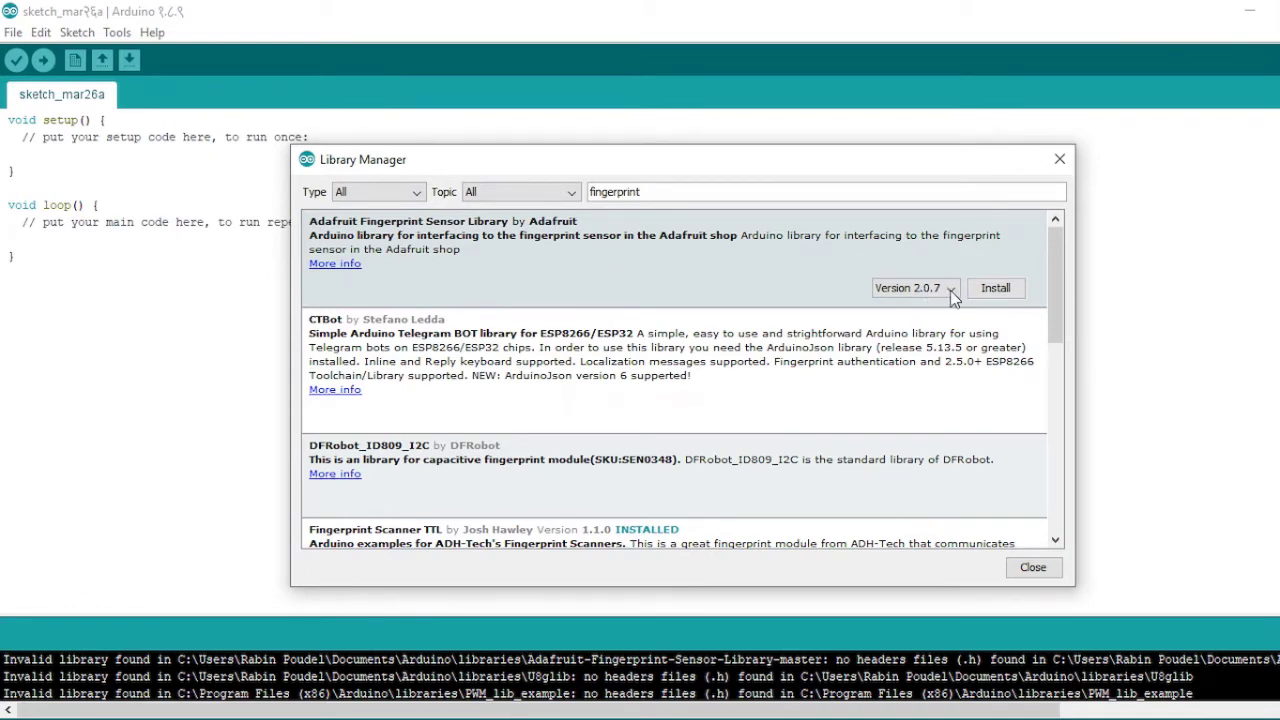
left_click(951, 288)
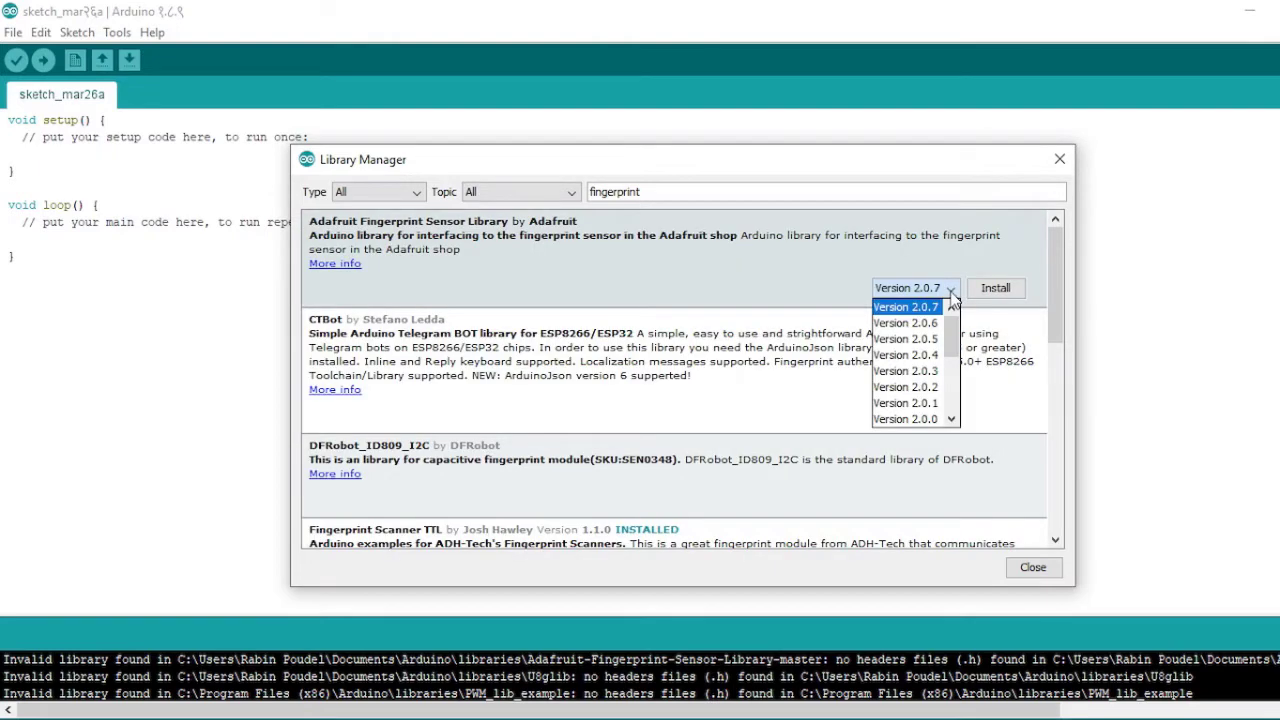
mouse_move(930, 318)
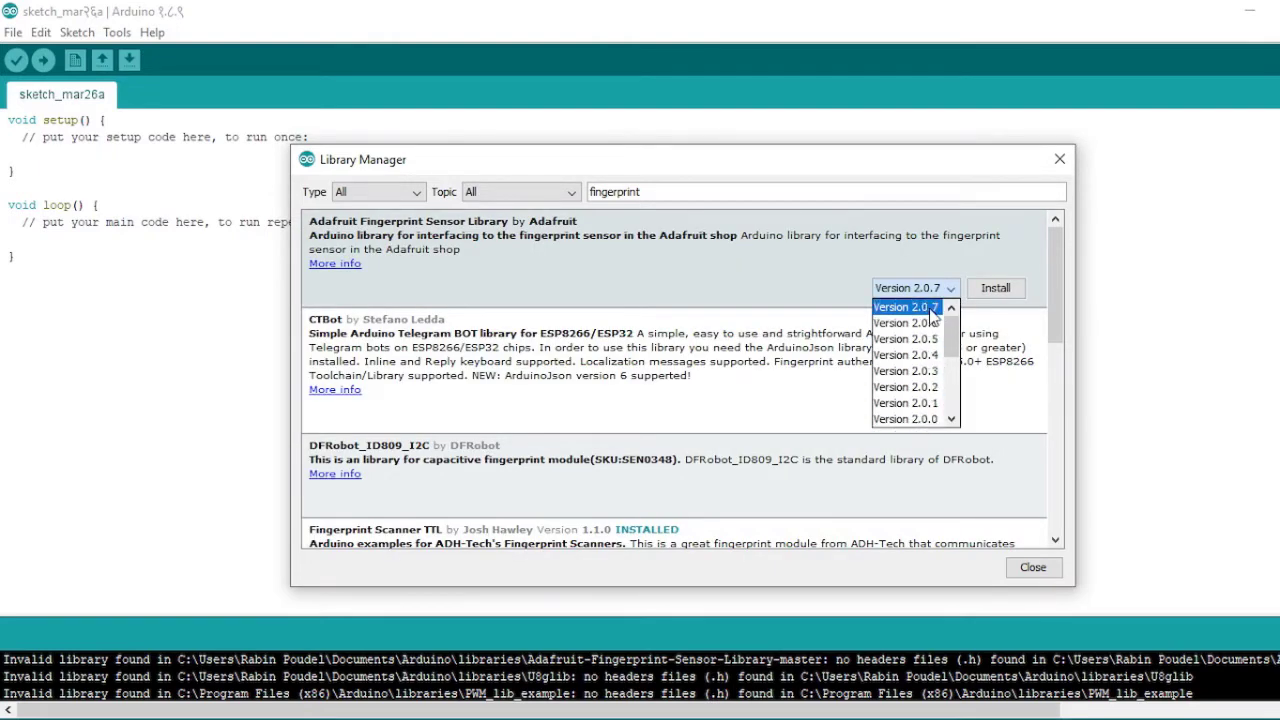
left_click(905, 287)
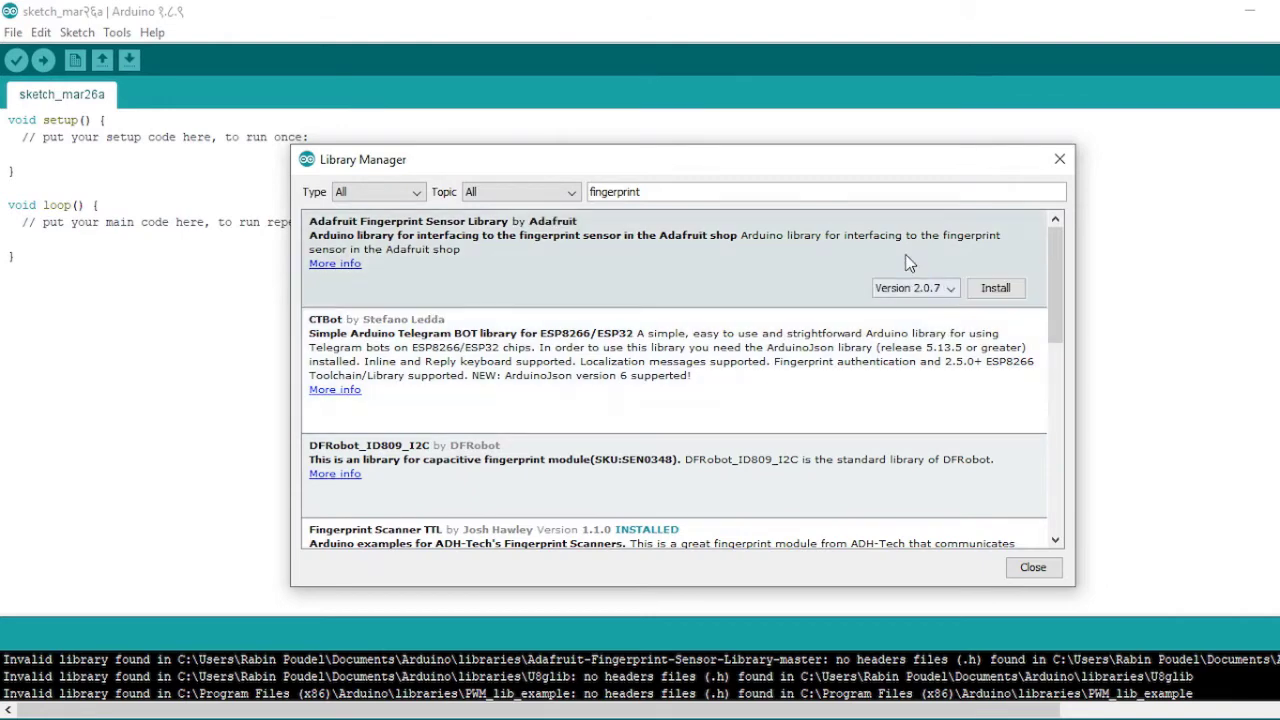
mouse_move(995, 288)
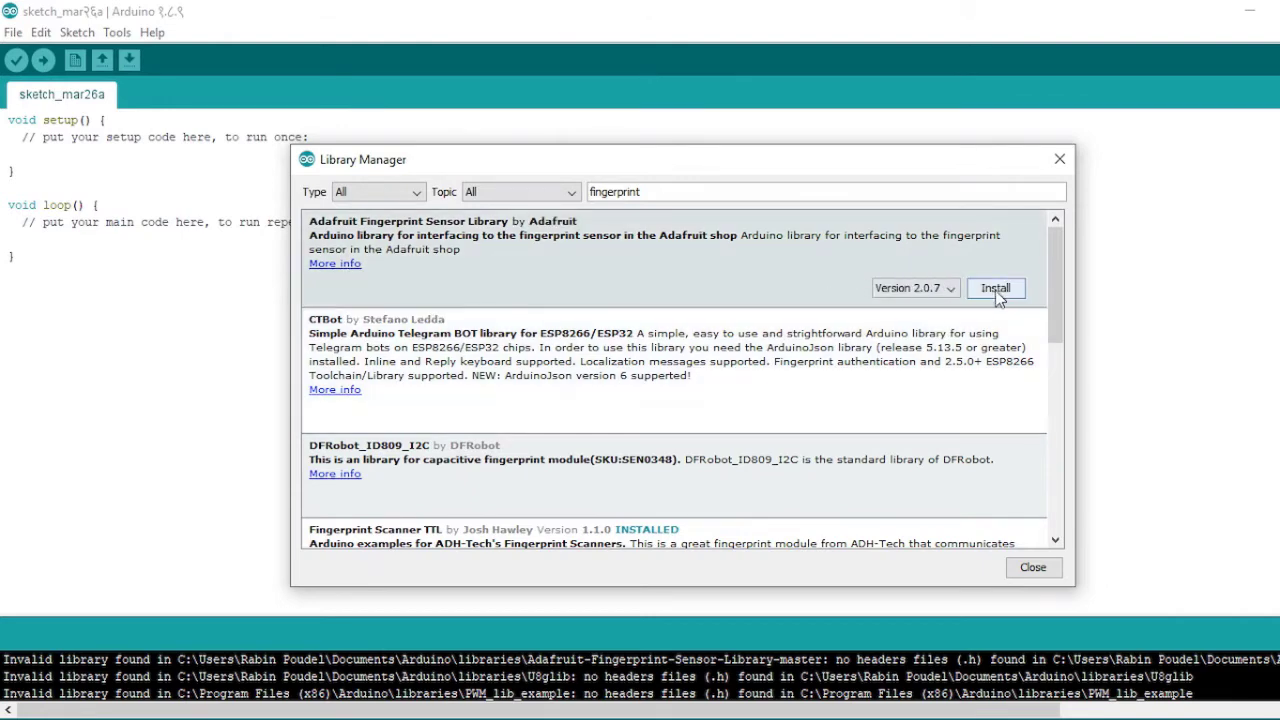
left_click(994, 288)
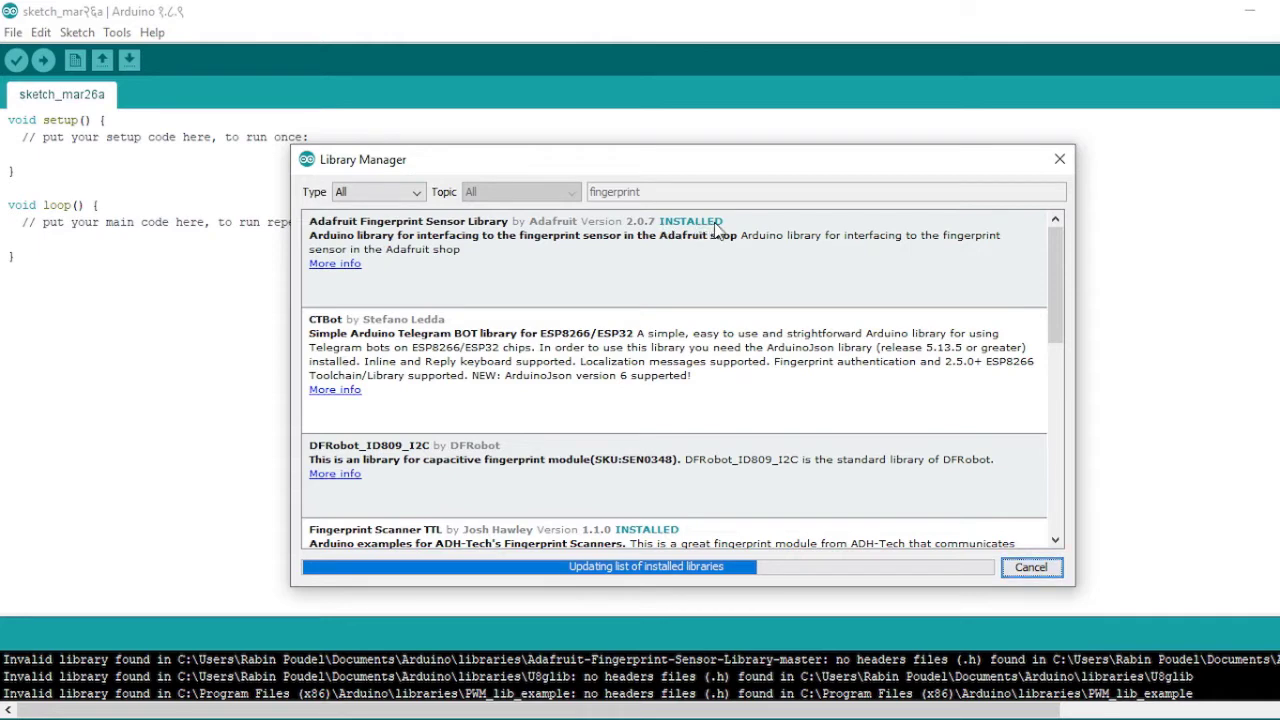
mouse_move(730, 237)
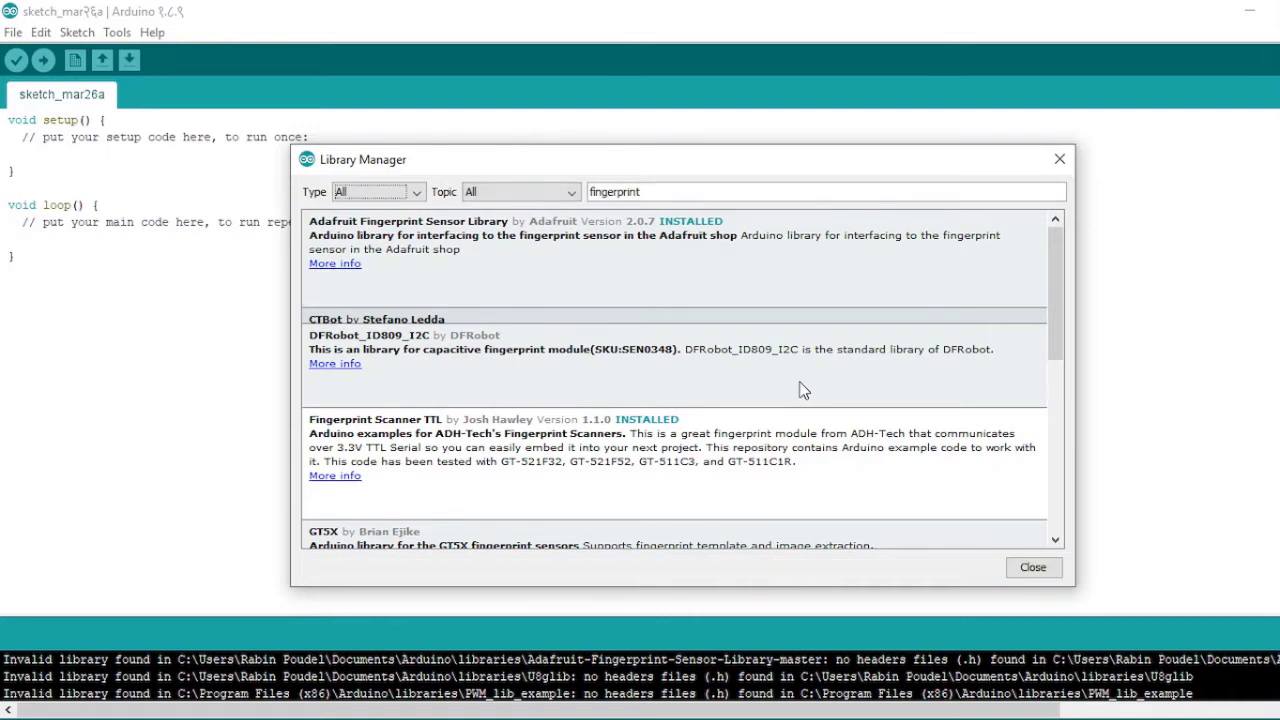
- Scroll the library list before switching to the Electronics Workshop browser tab
scroll("down", 3)
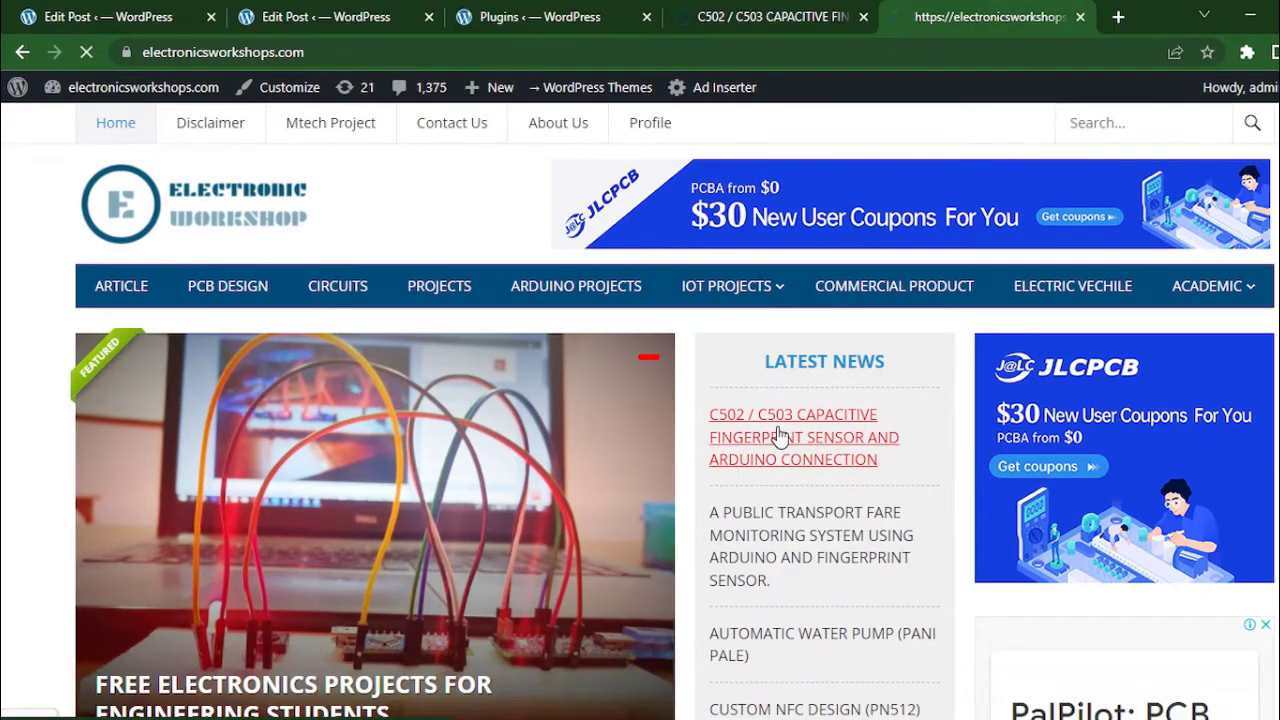
- Open the C502 / C503 capacitive fingerprint sensor article and jump to the ENROLL section
left_click(803, 437)
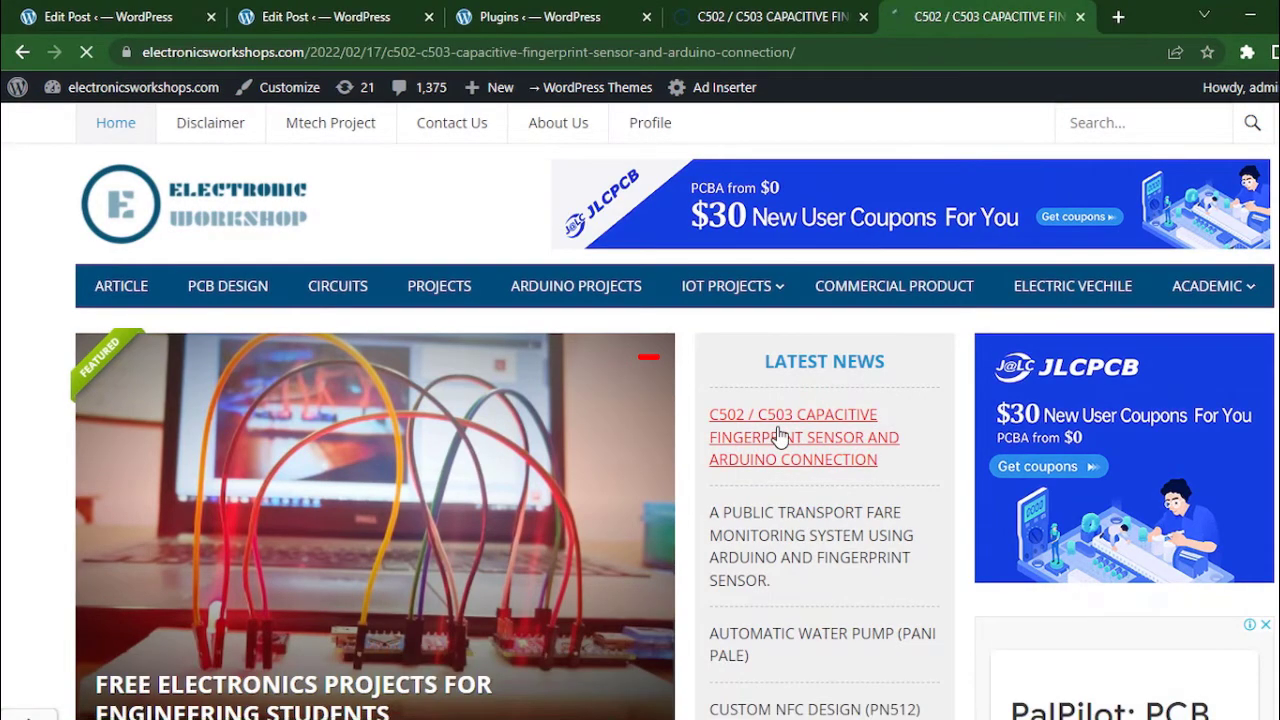
left_click(803, 437)
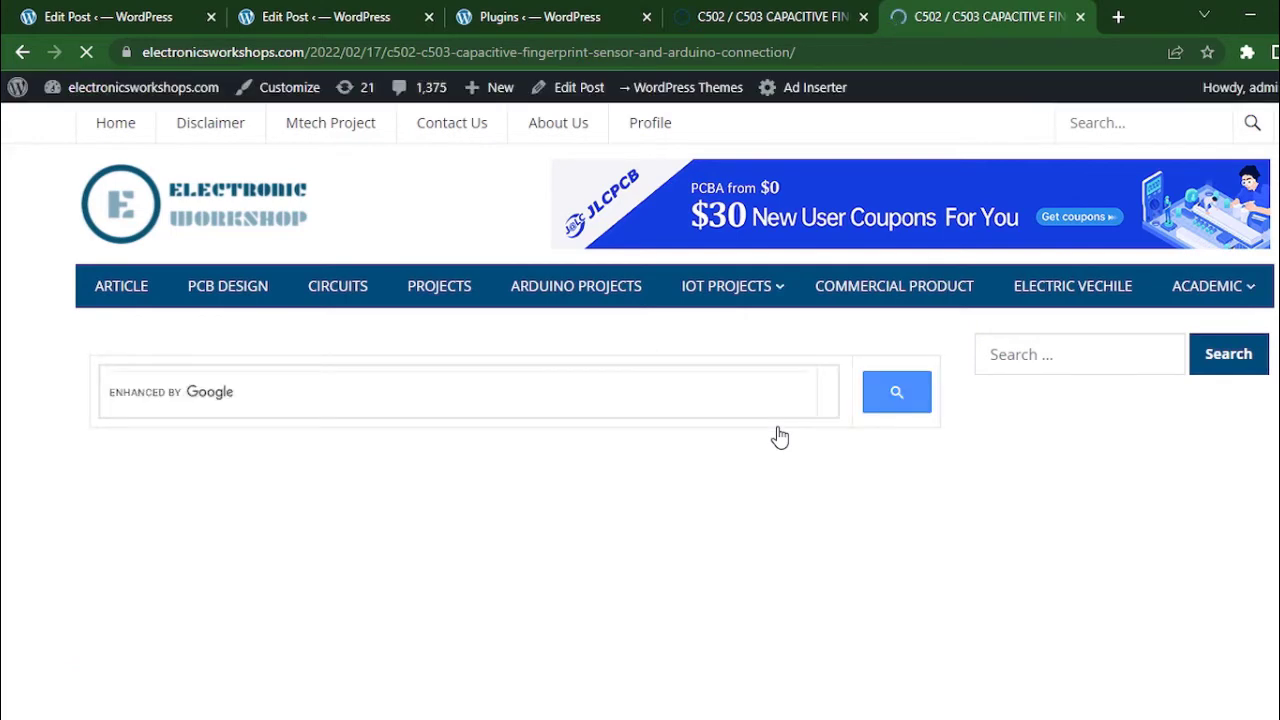
scroll("down", 3)
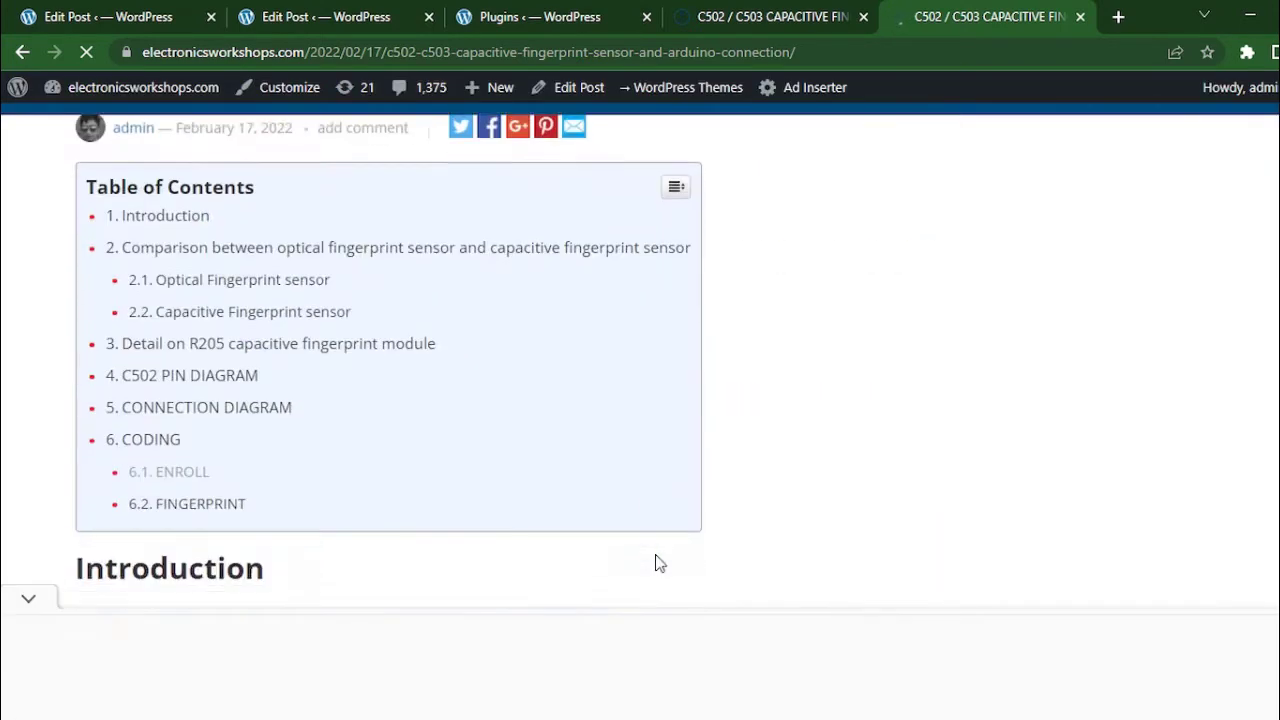
scroll("down", 3)
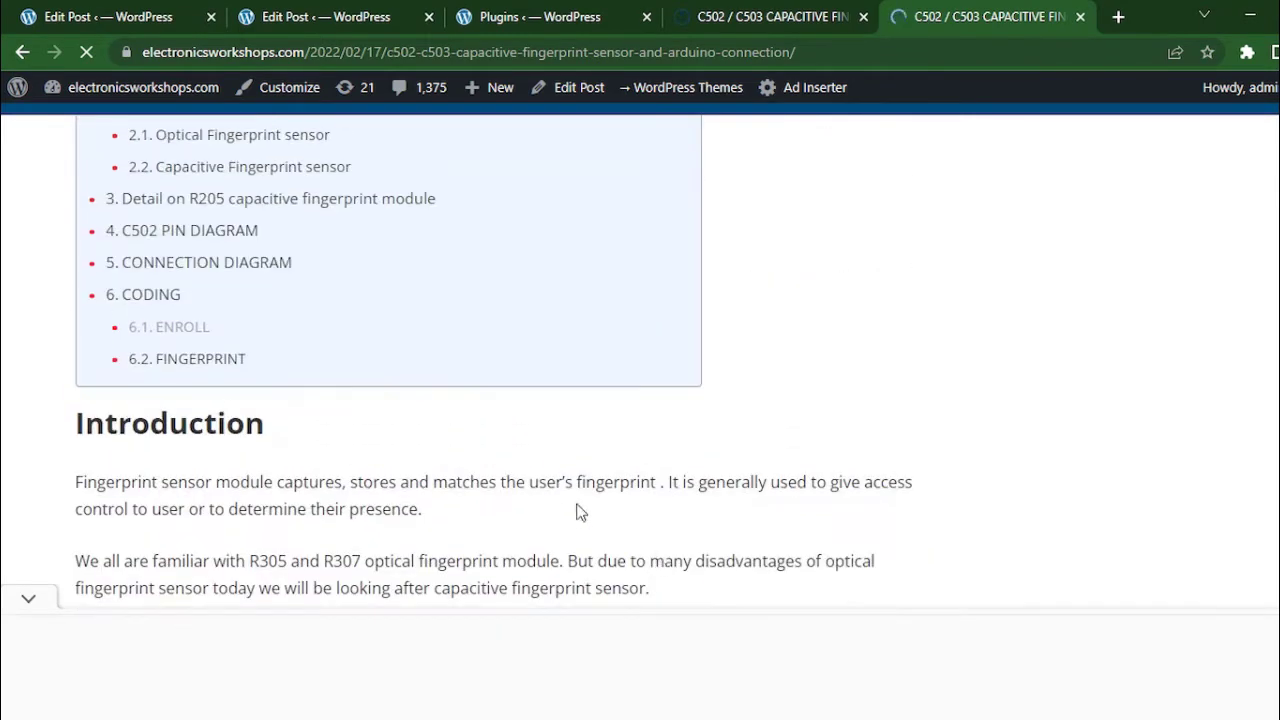
left_click(181, 327)
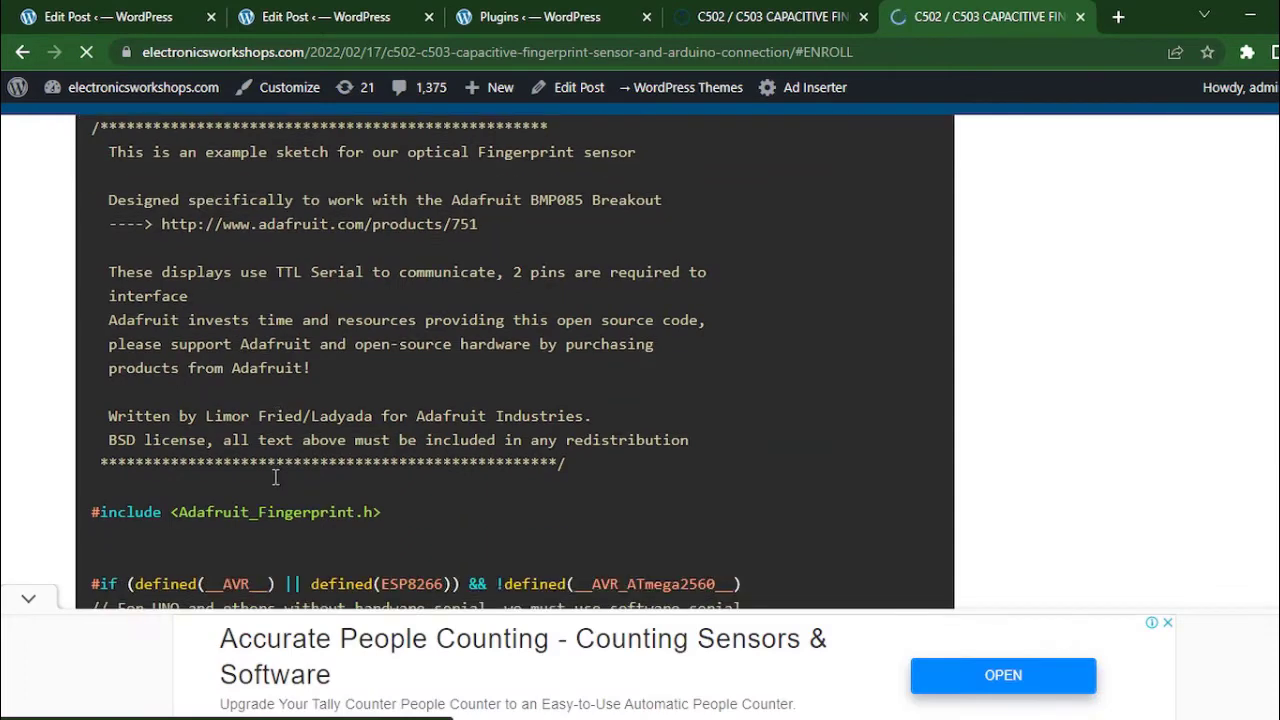
- Scroll through the ENROLL example sketch to reach and select the whole code block
scroll("down", 3)
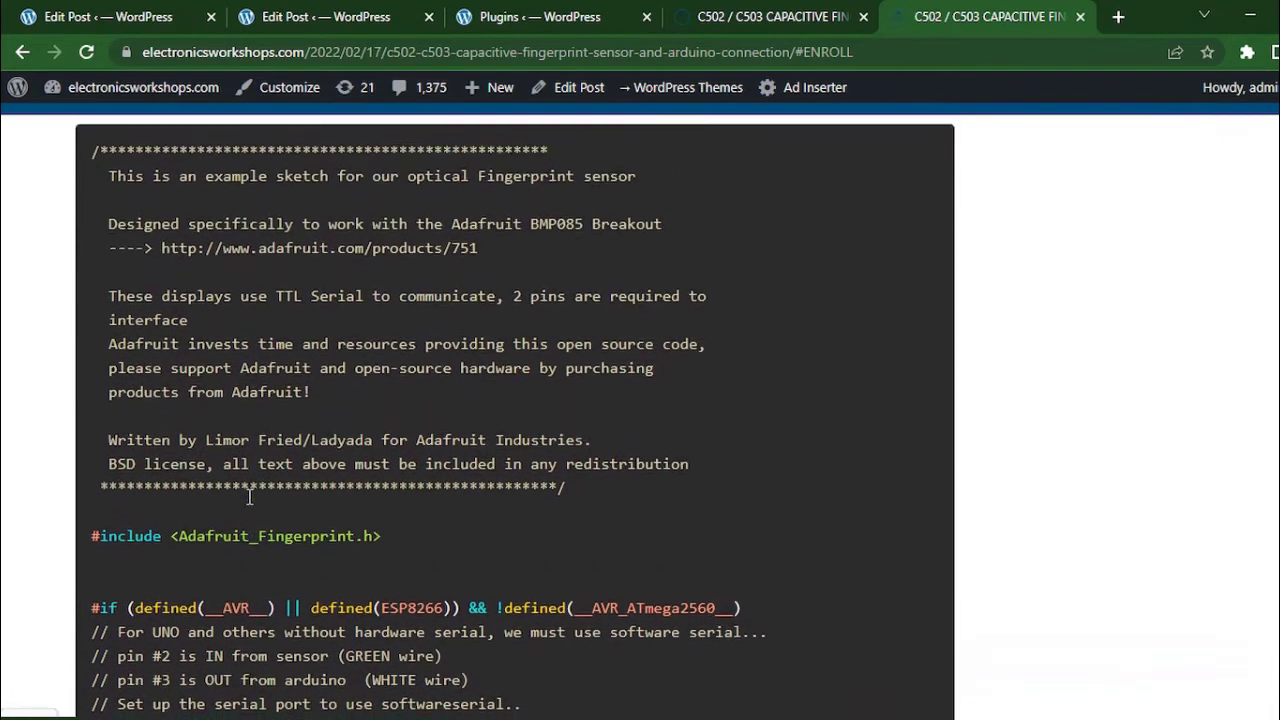
scroll("down", 3)
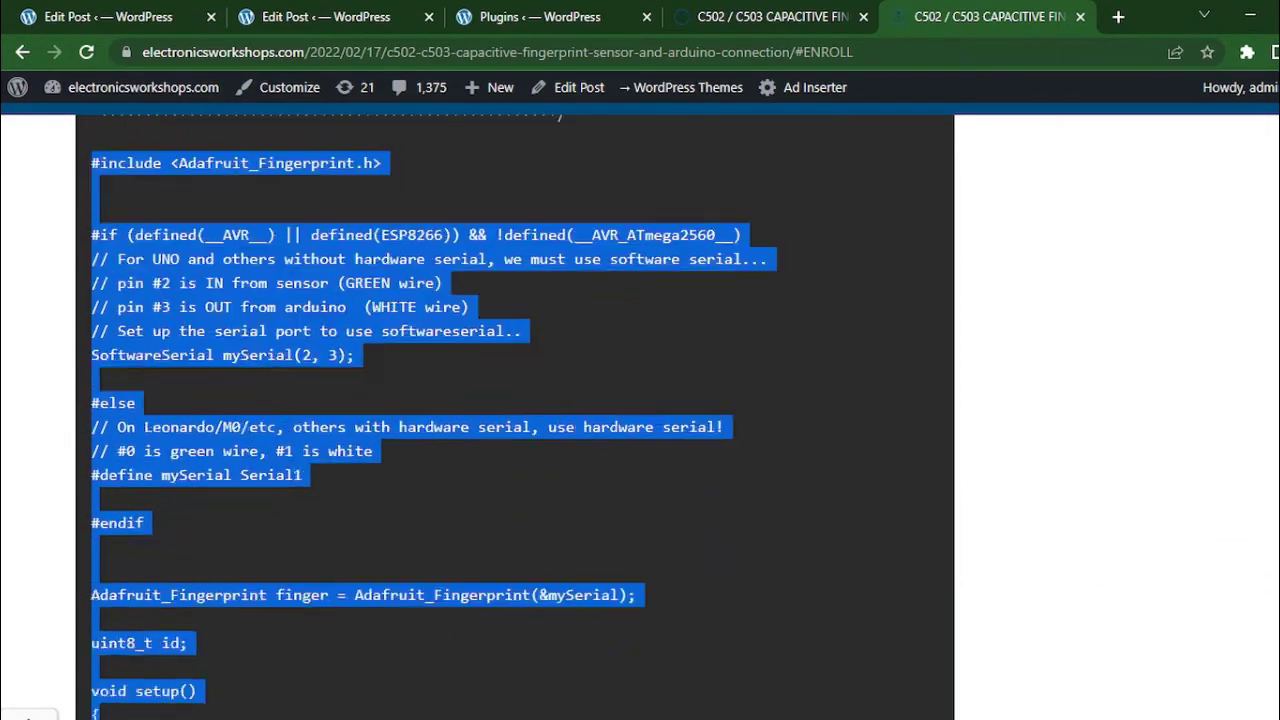
scroll("down", 3)
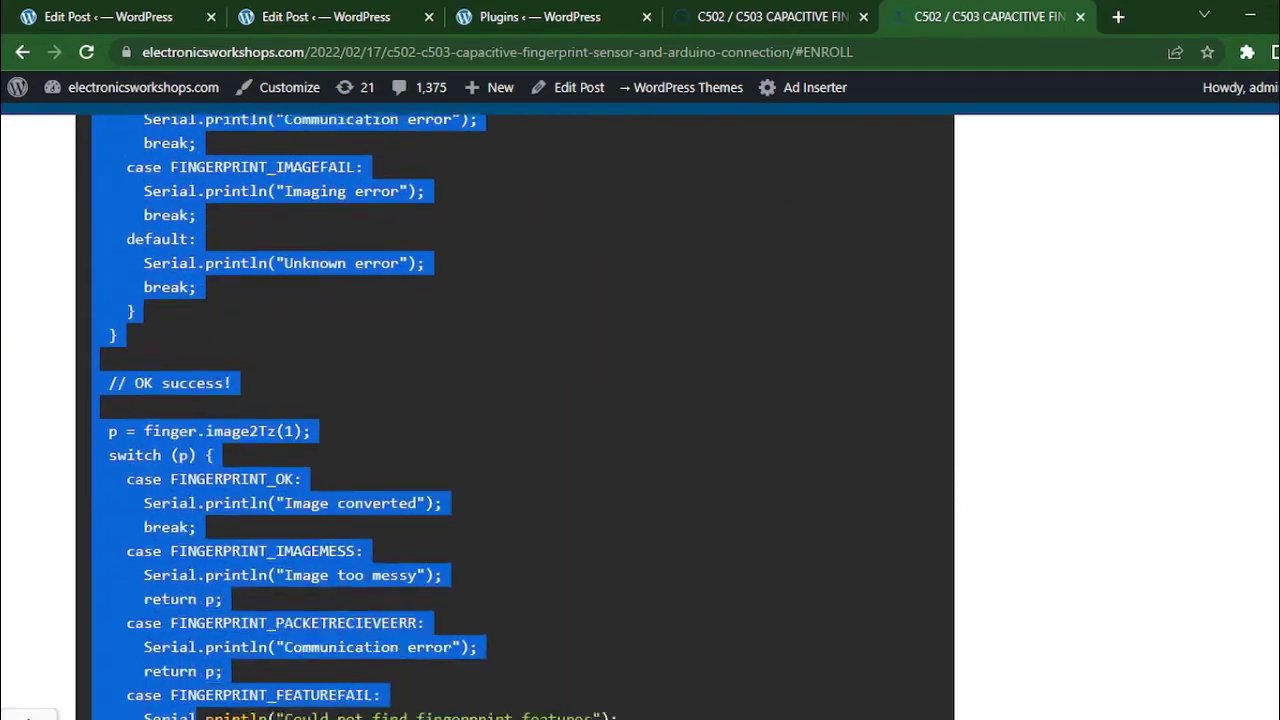
scroll("down", 3)
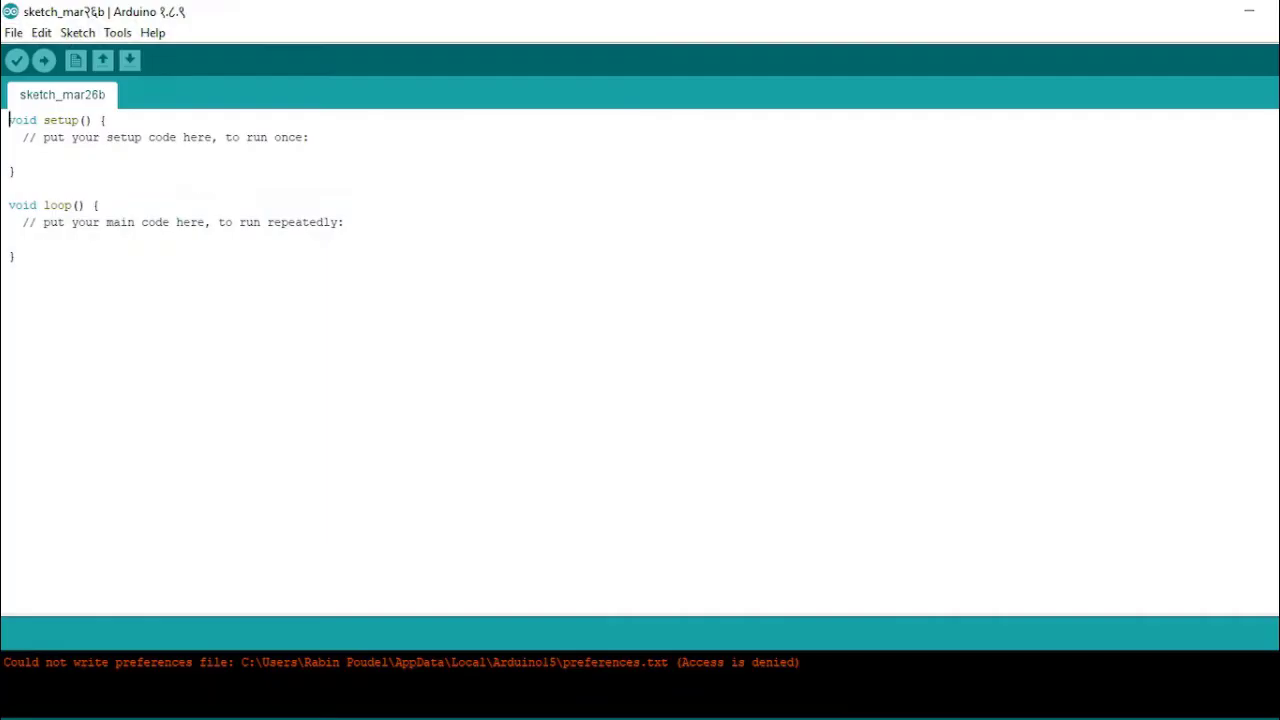
- Replace the blank sketch with the ENROLL code, verify it for Arduino Nano, and upload it
key("ctrl+a")
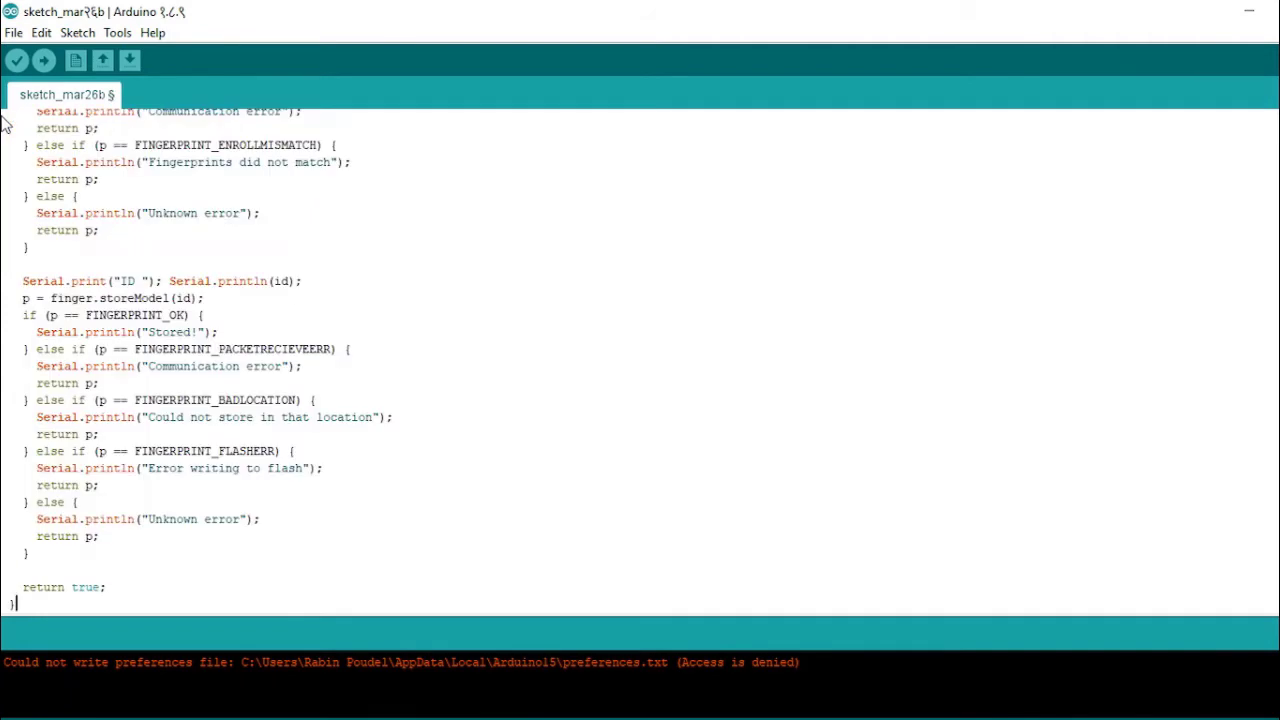
left_click(17, 60)
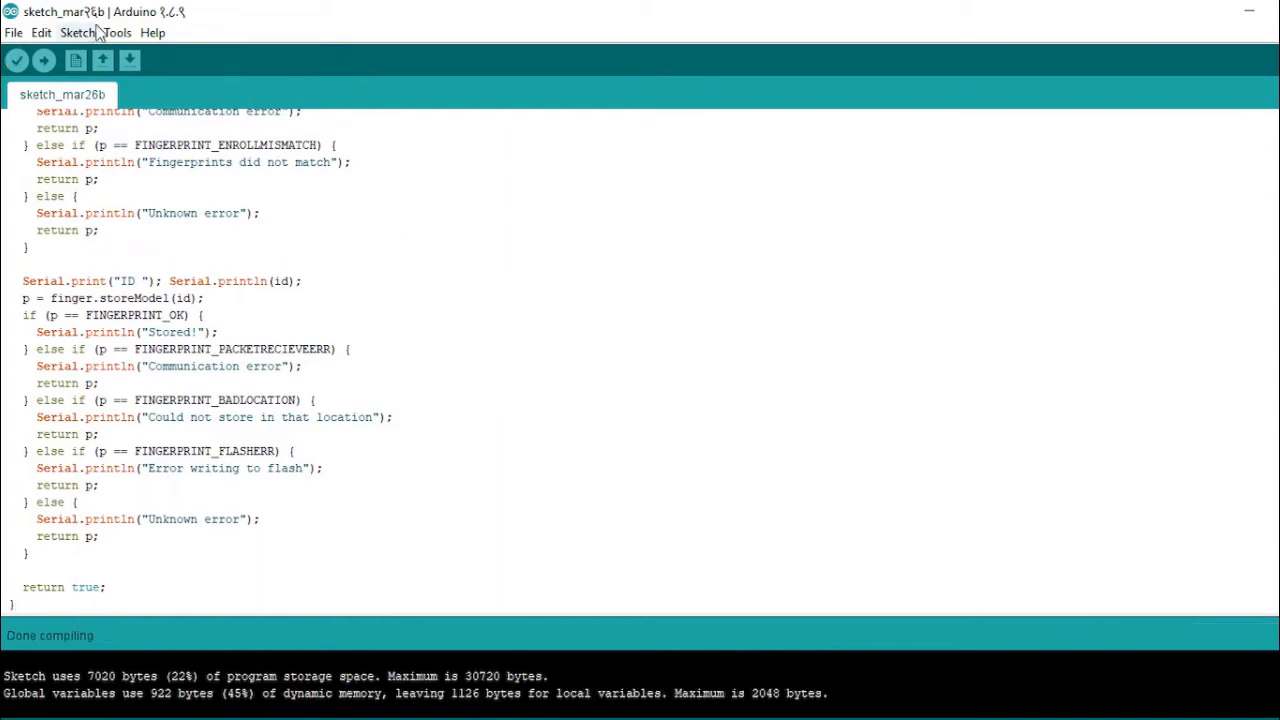
left_click(117, 32)
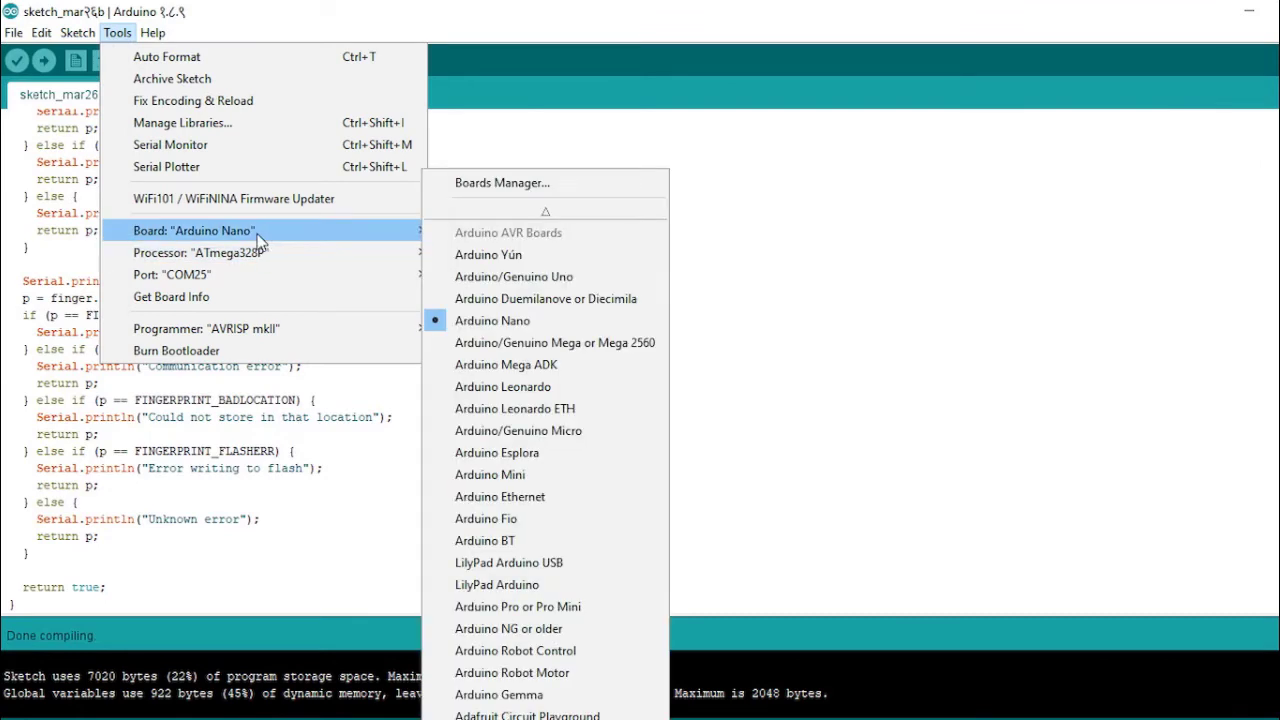
mouse_move(262, 245)
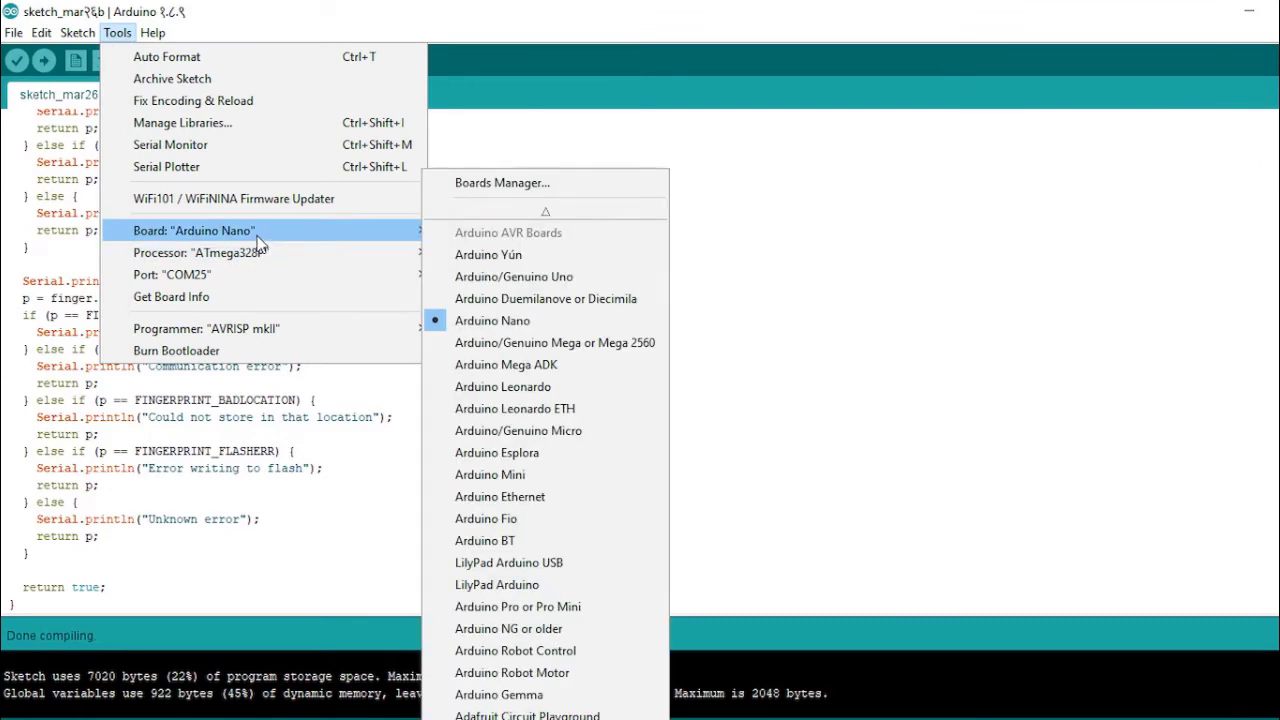
mouse_move(320, 248)
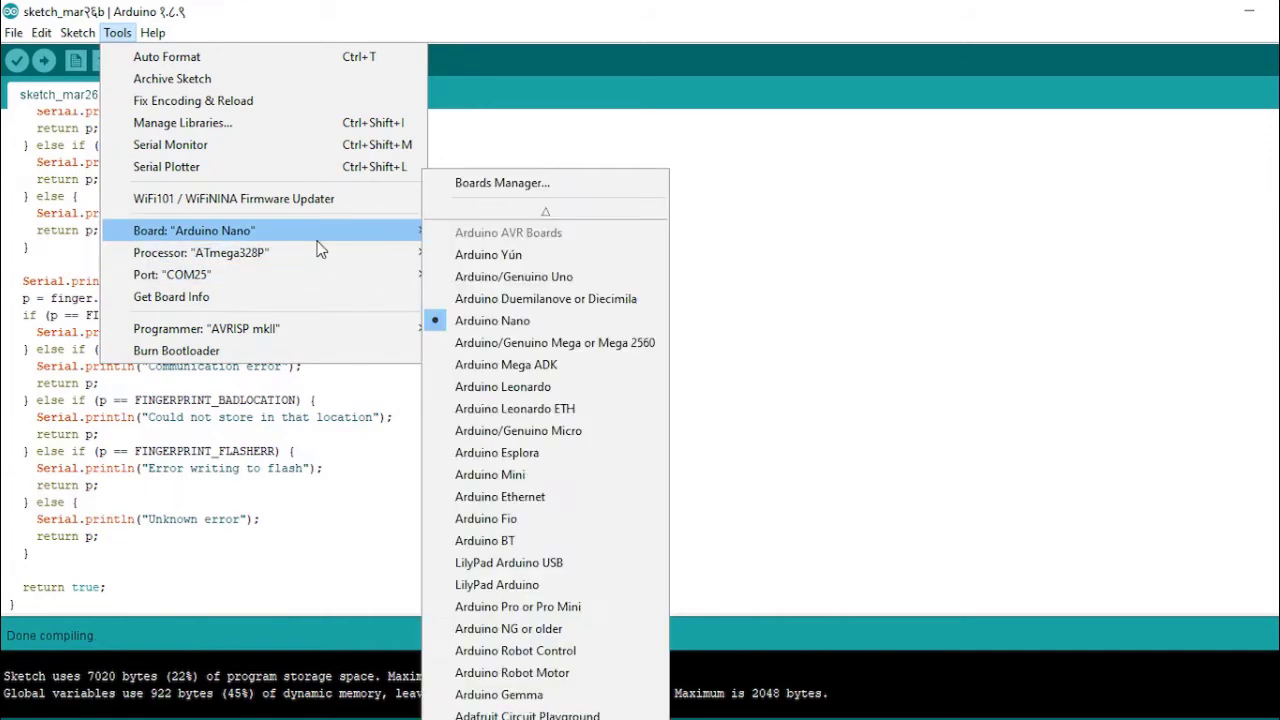
mouse_move(492, 320)
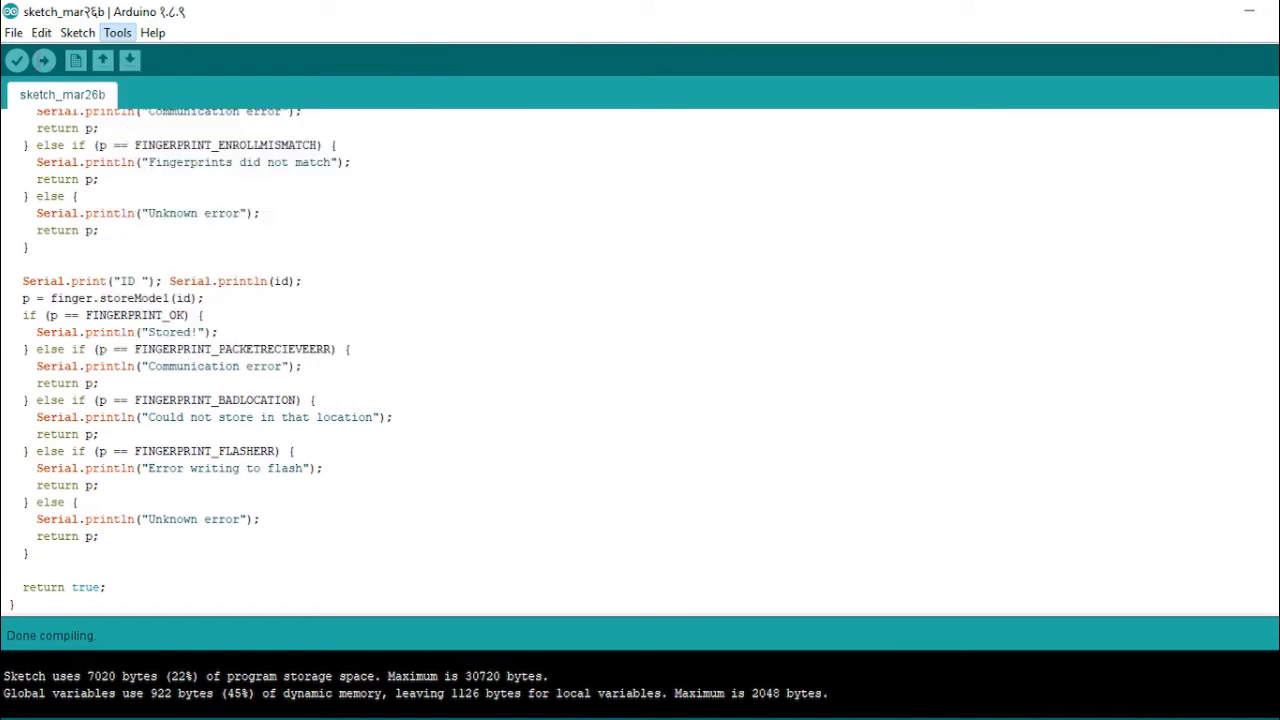
mouse_move(43, 61)
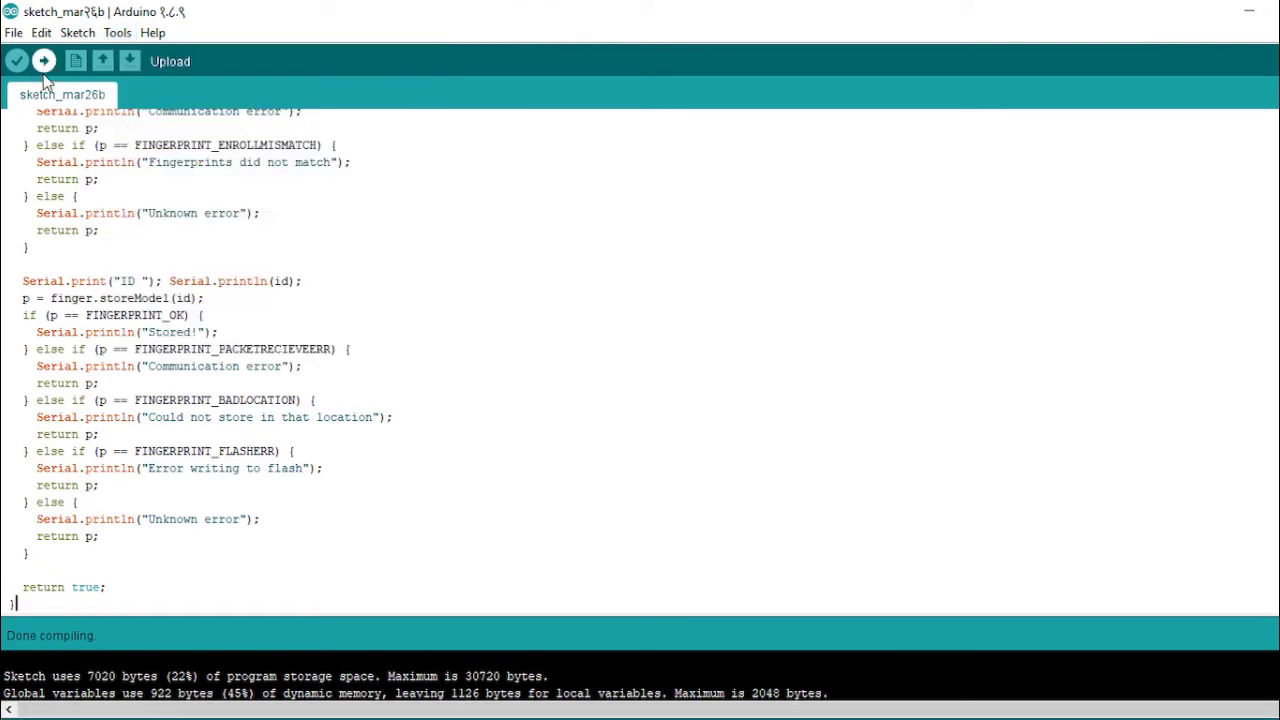
left_click(43, 61)
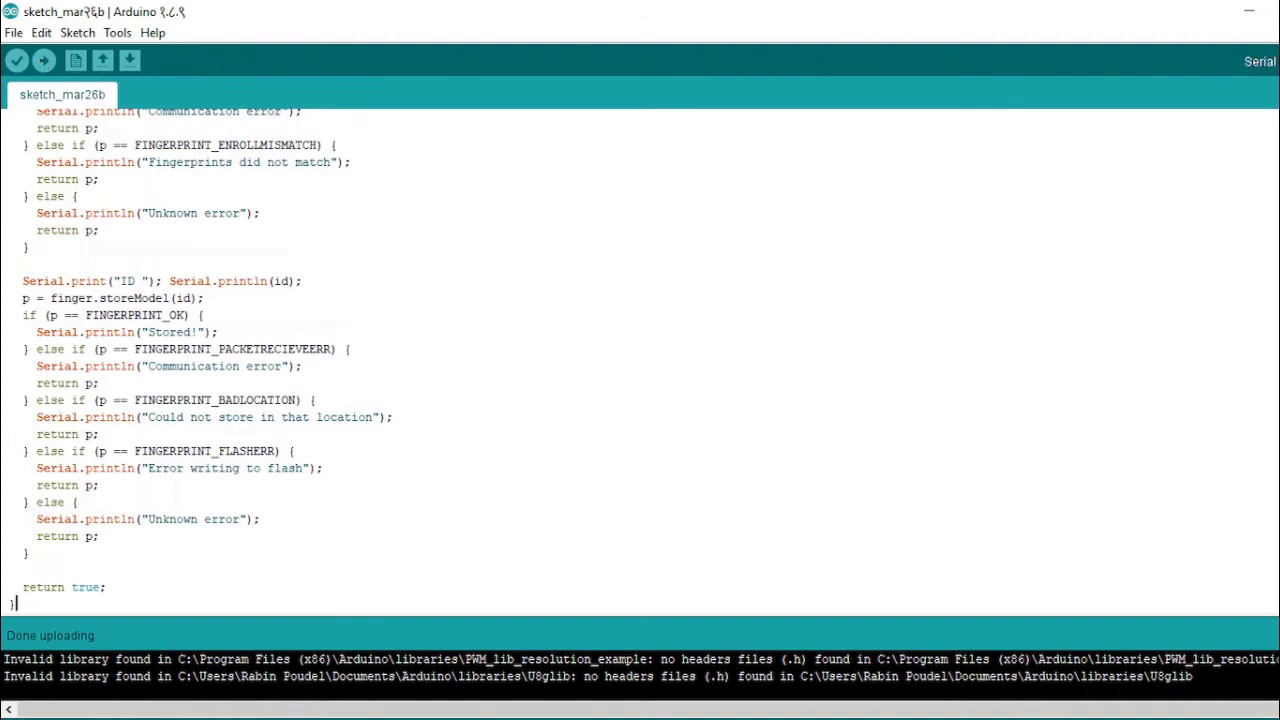
- Show the enlarged Serial Monitor with the sensor found and enter finger ID 9
left_click(1260, 61)
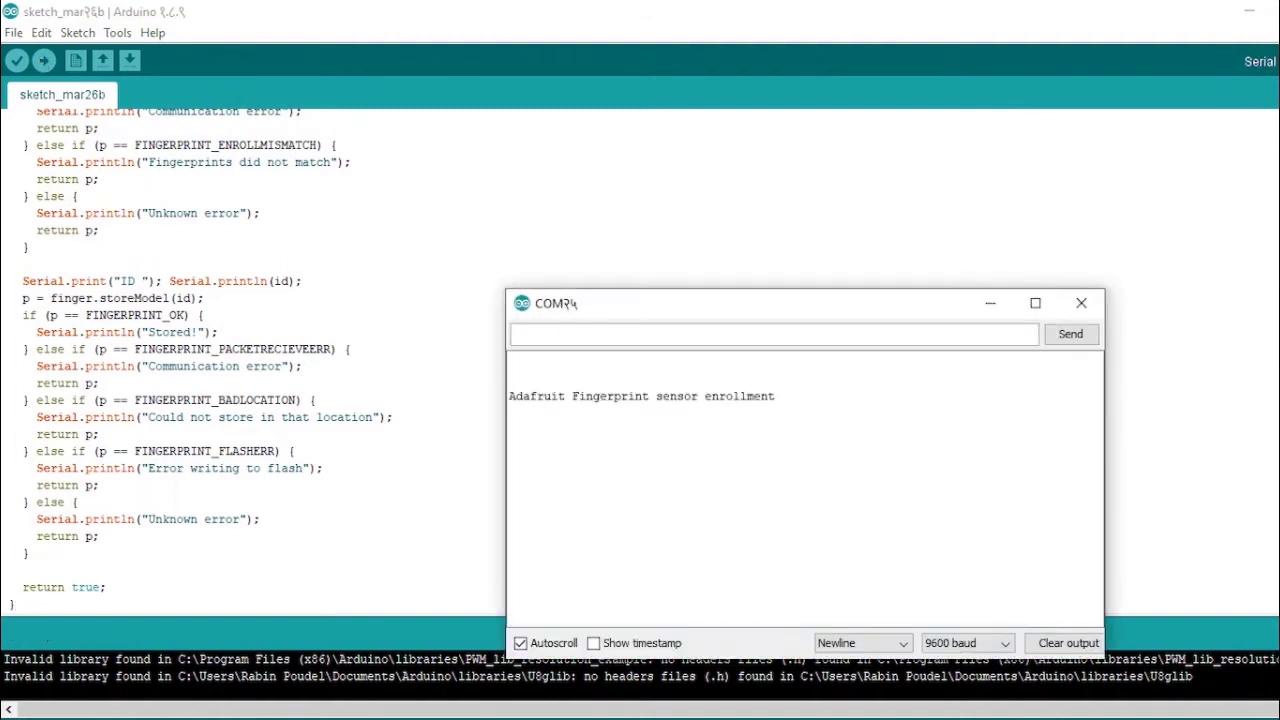
left_click(1035, 303)
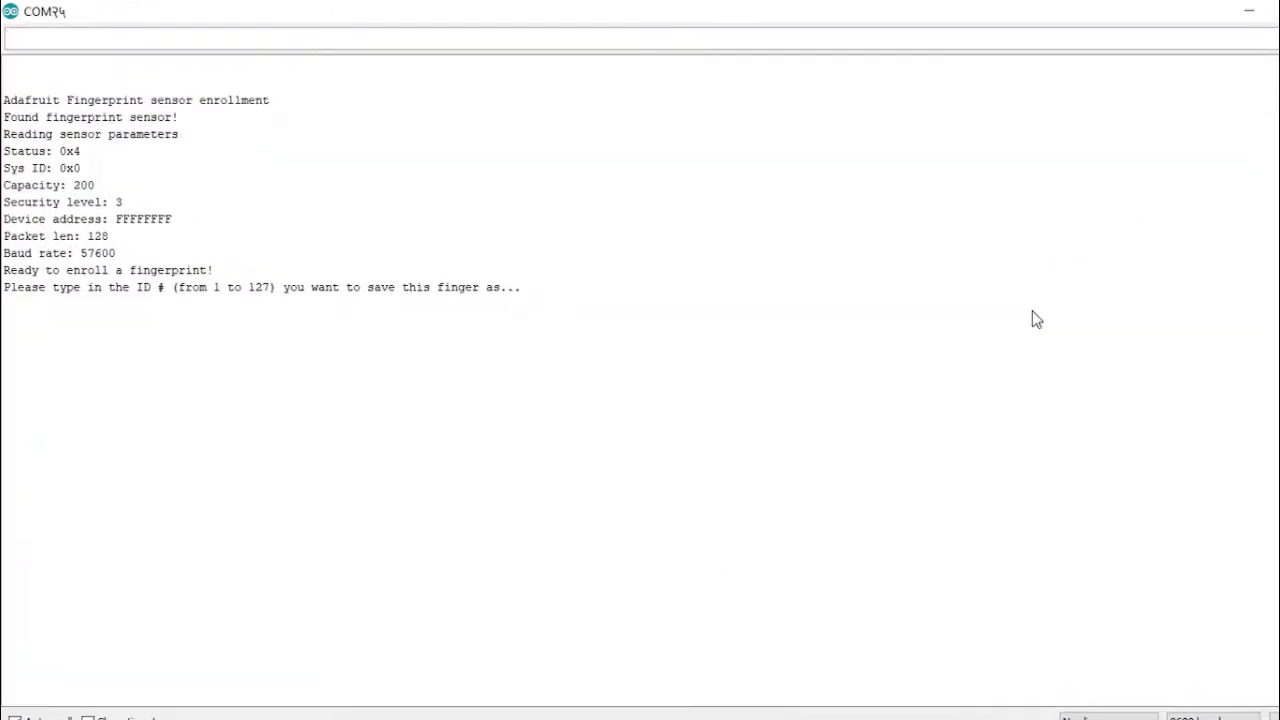
left_click(579, 44)
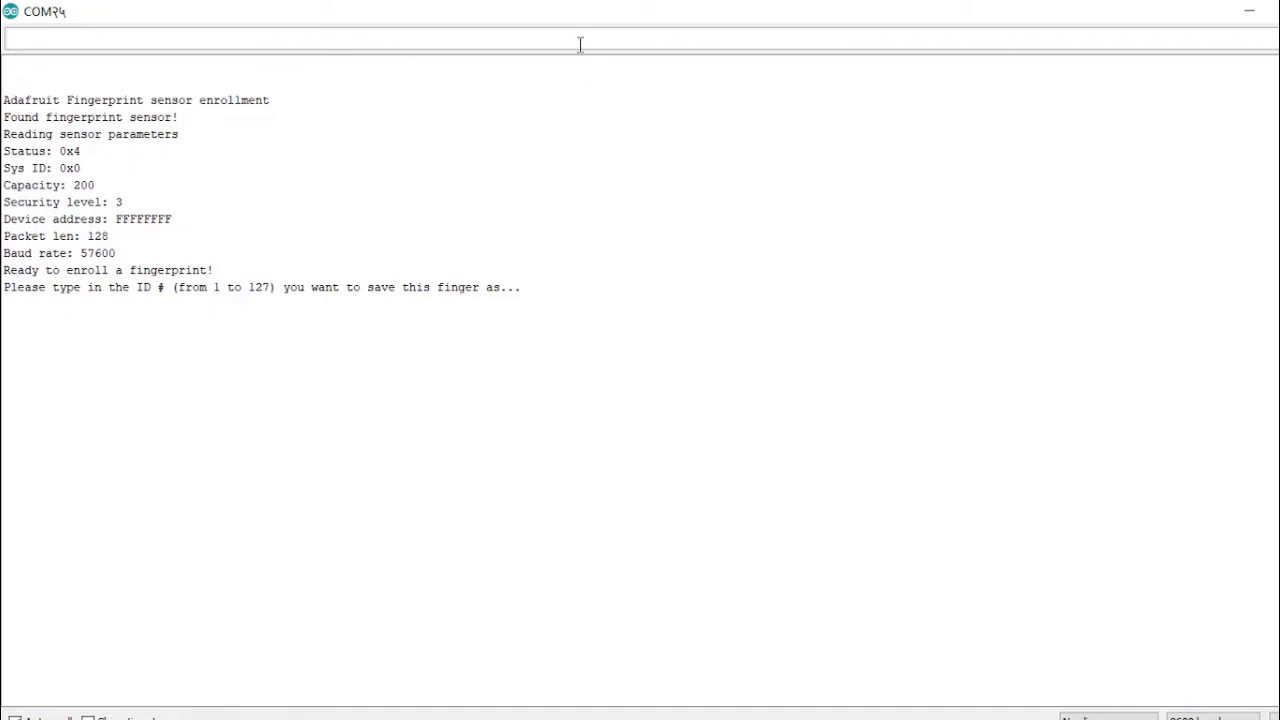
type("9")
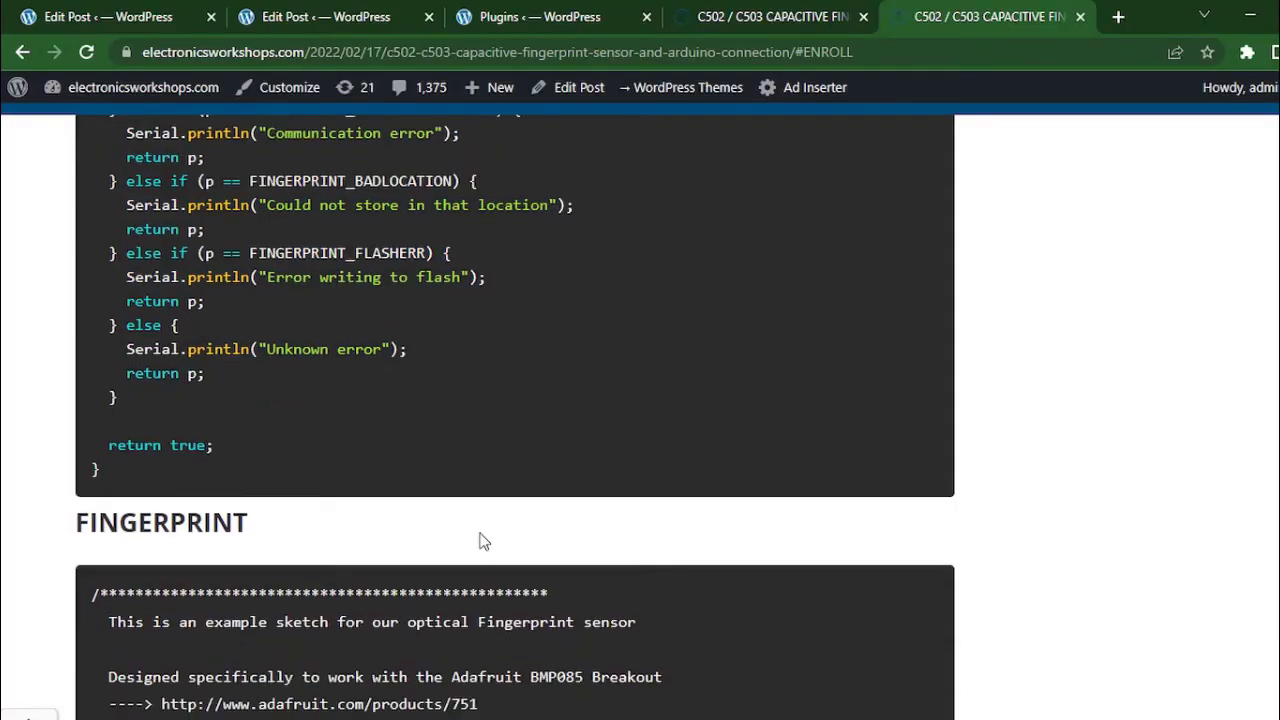
- Scroll down the article to the FINGERPRINT matching sketch to copy its code
scroll("down", 3)
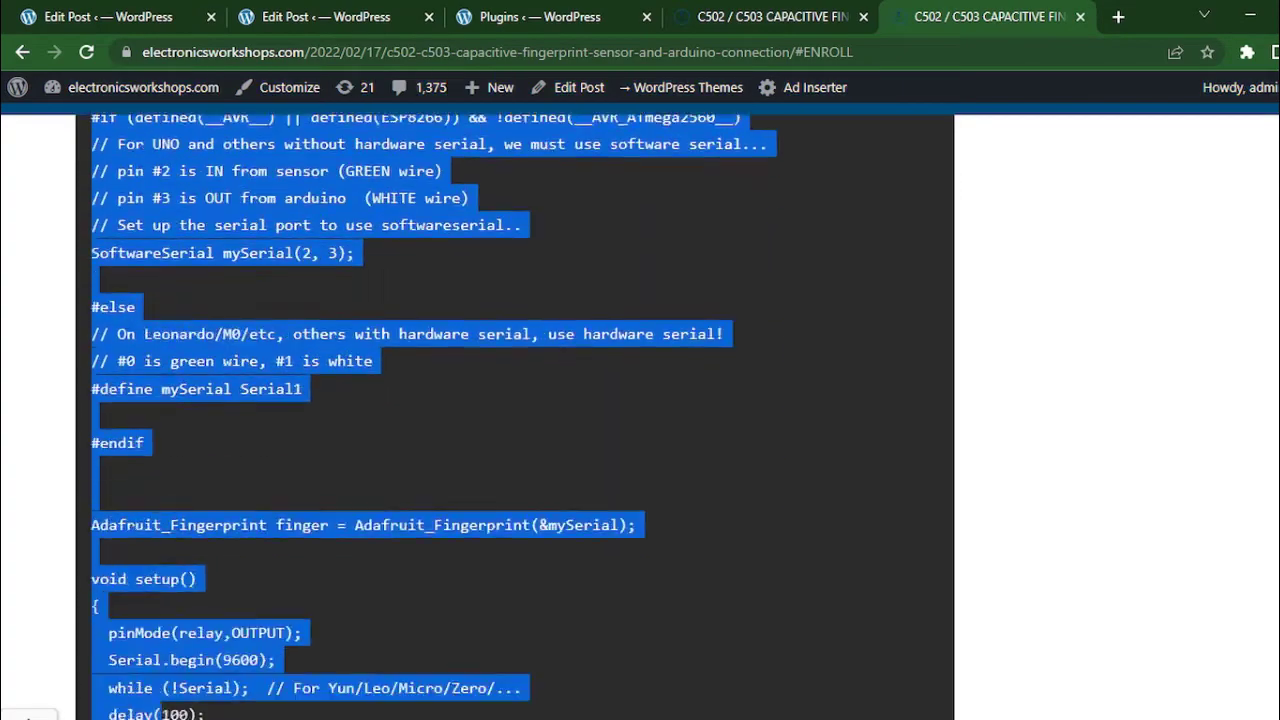
scroll("down", 3)
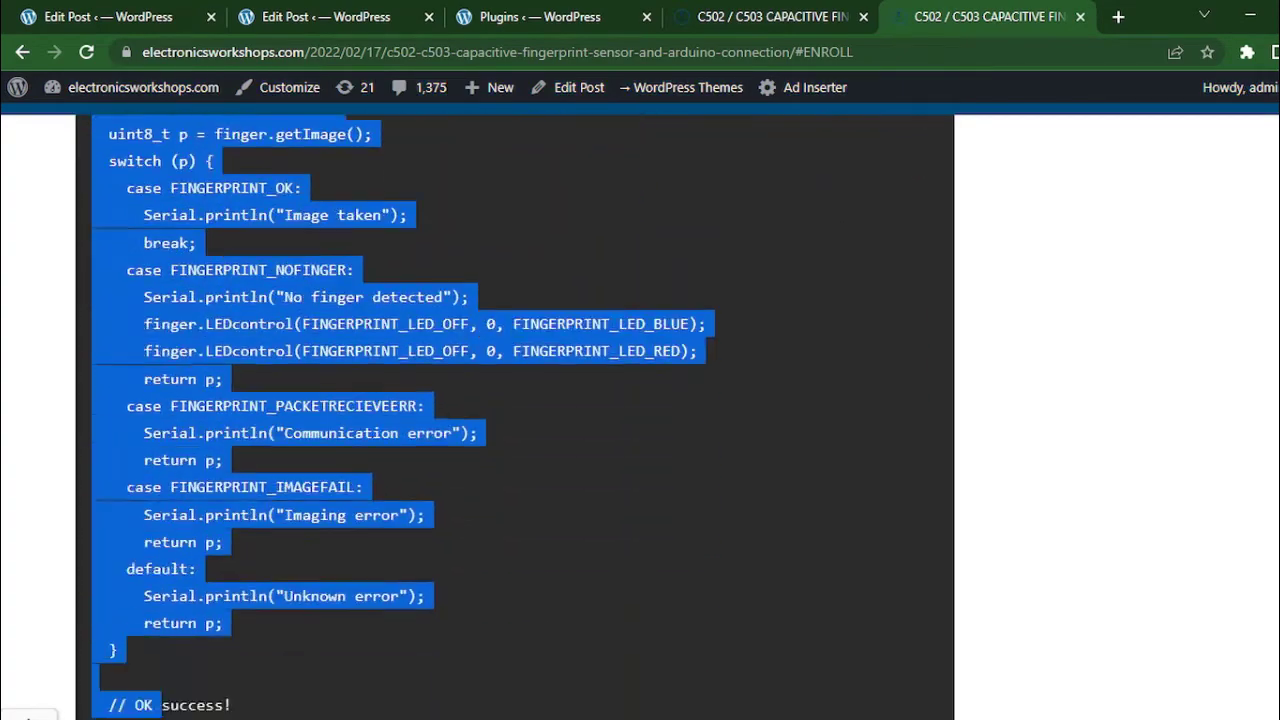
scroll("down", 3)
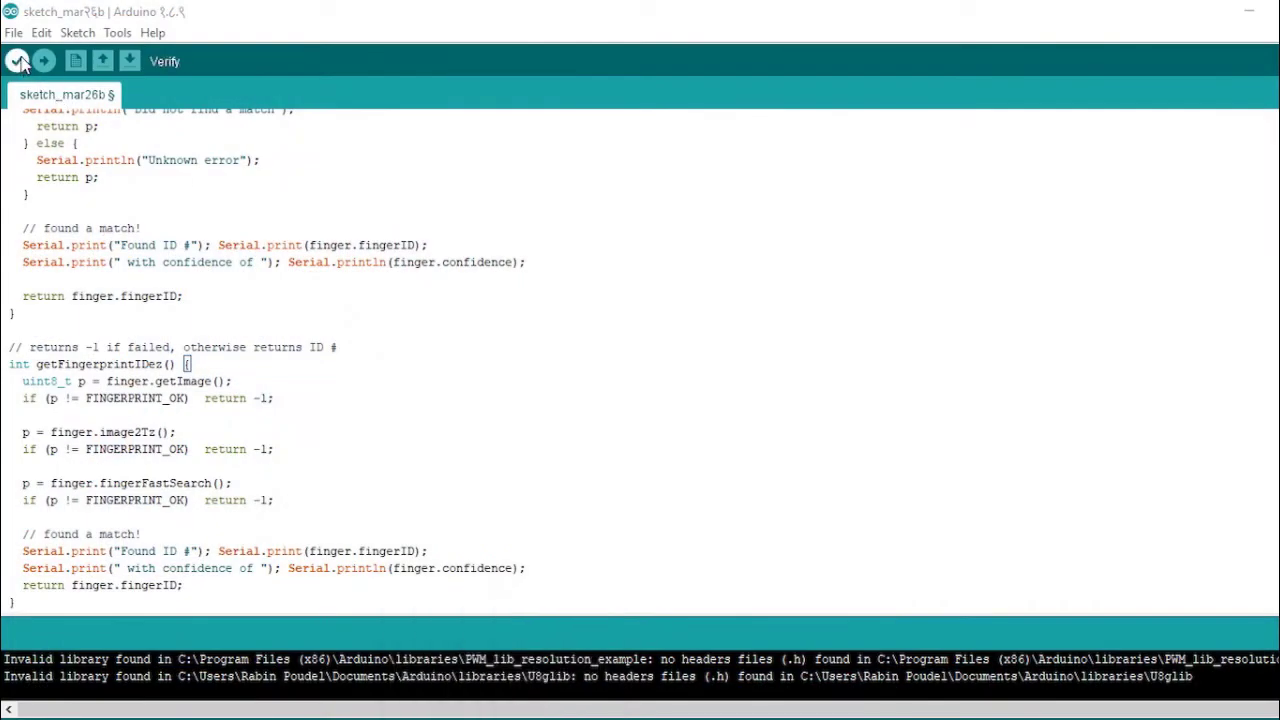
- Verify the pasted FINGERPRINT matching sketch so it compiles
left_click(17, 61)
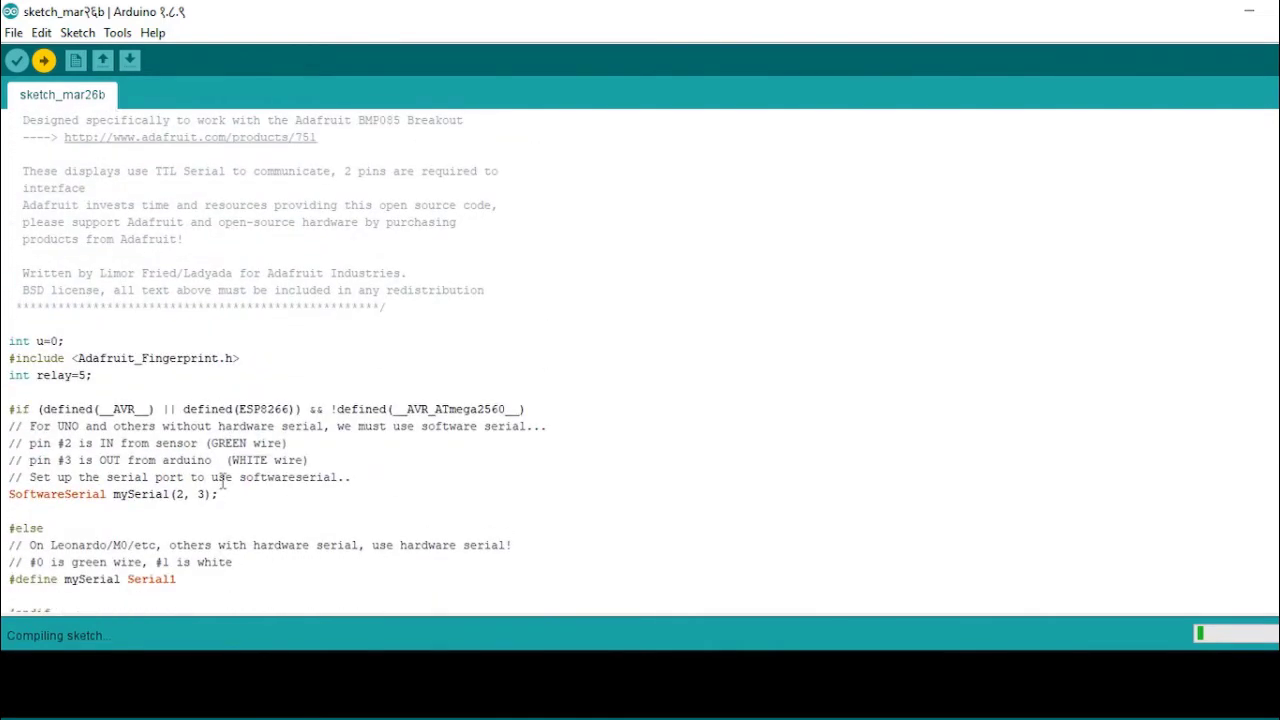
scroll("down", 3)
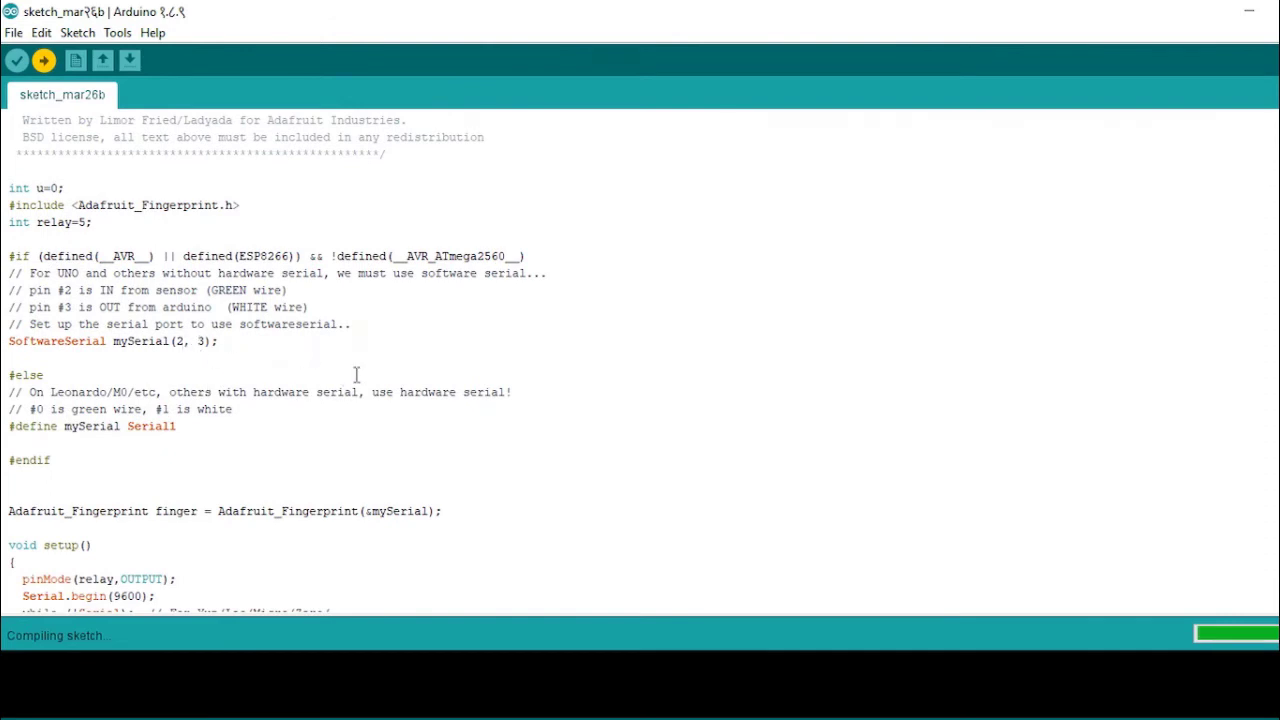
mouse_move(420, 391)
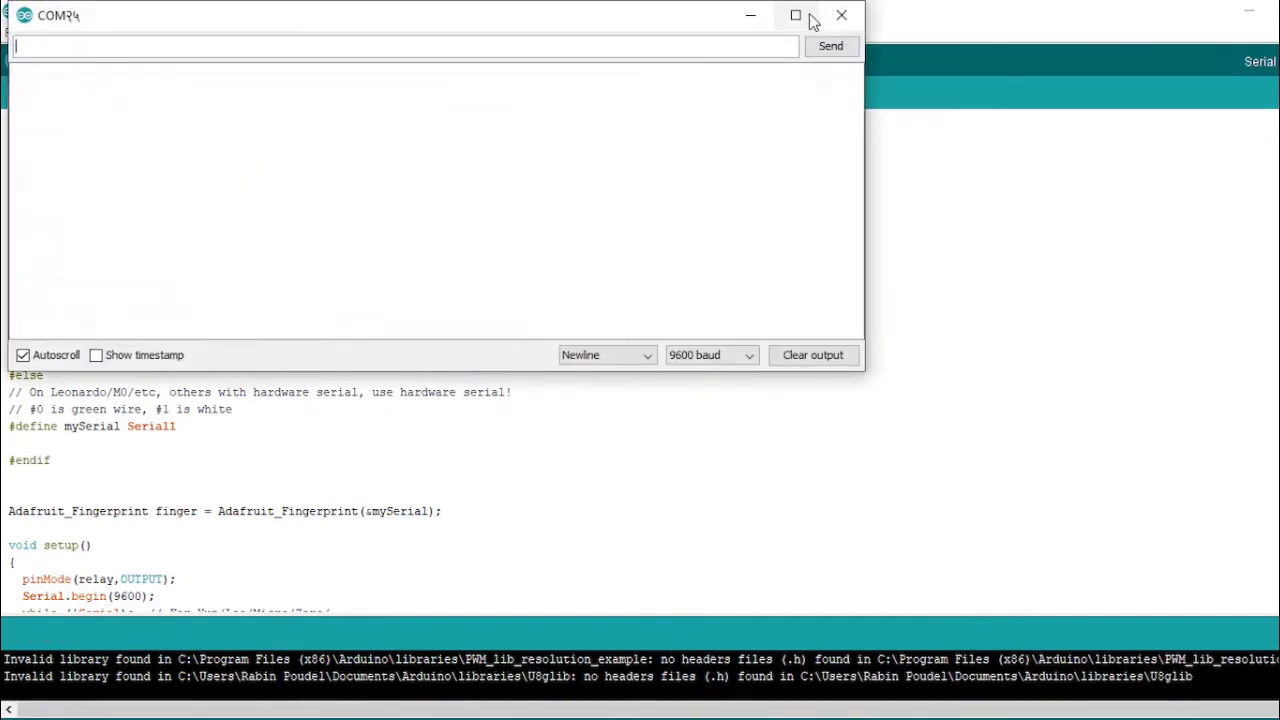
- Enlarge the Serial Monitor window showing the fingerprint-matching output
left_click(795, 15)
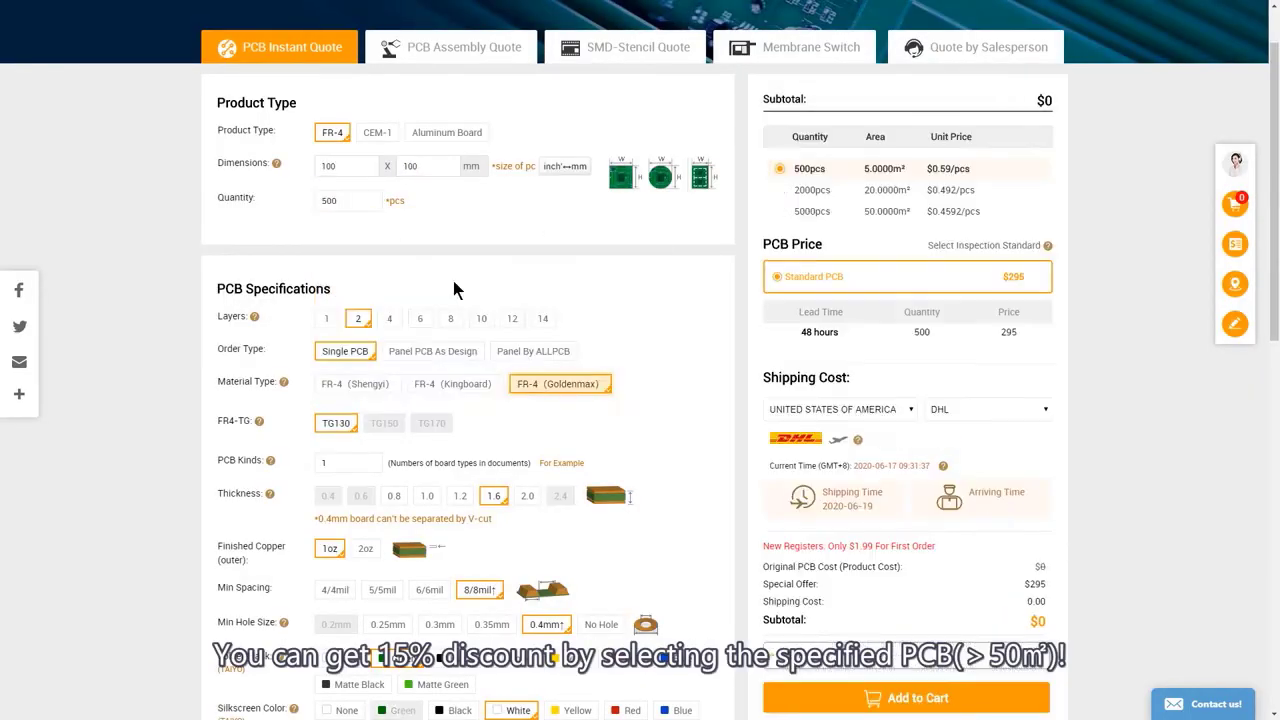
- Price the PCB quote at 5000 boards, then switch back to 500 boards for a $546.00 total
left_click(780, 211)
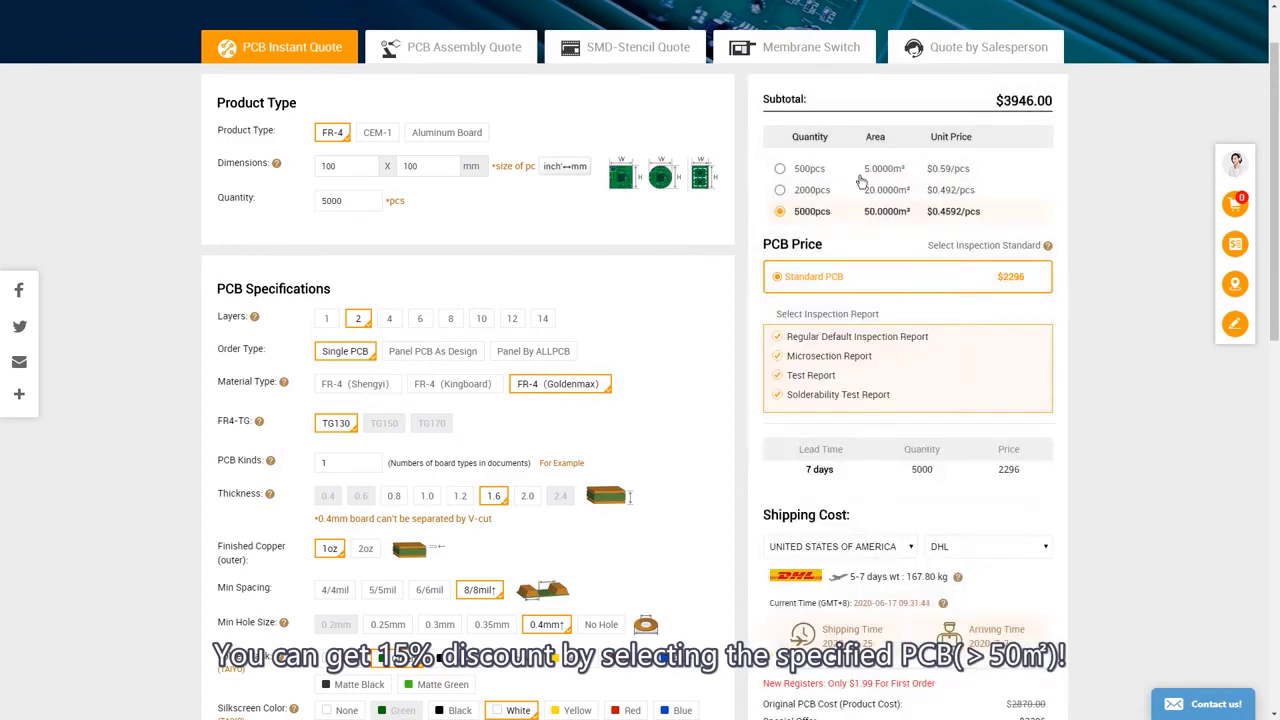
left_click(780, 168)
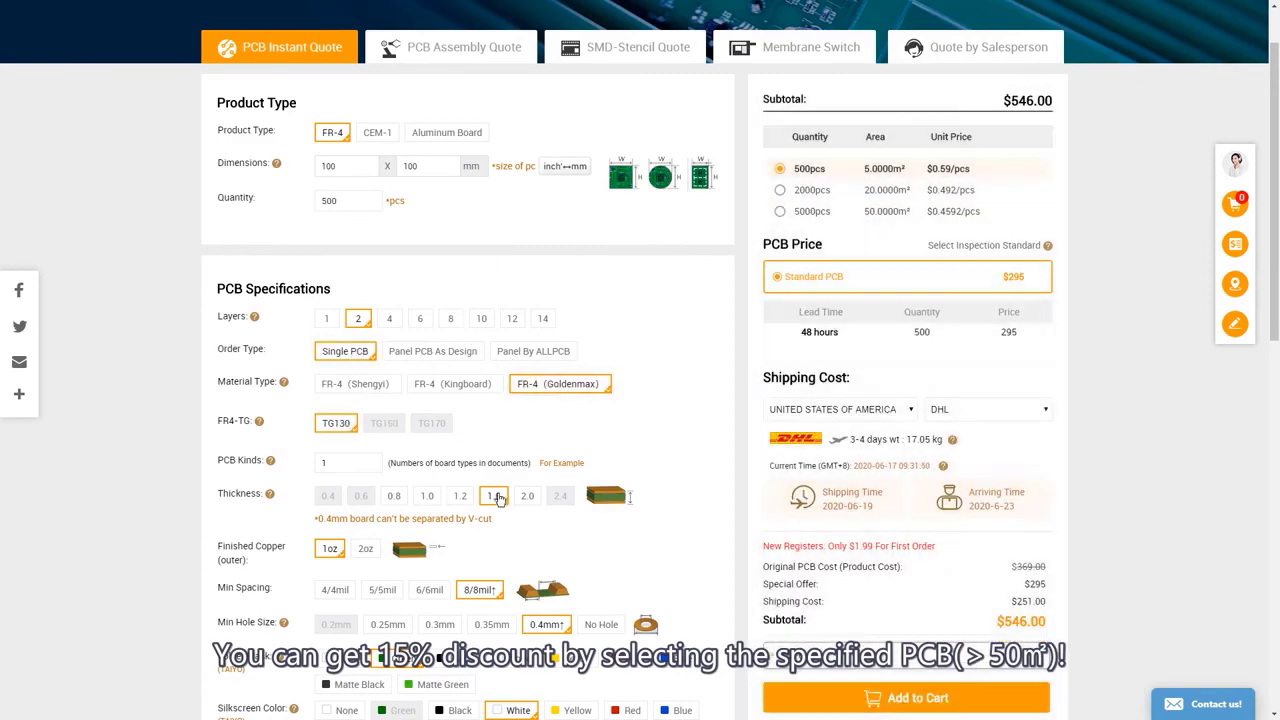